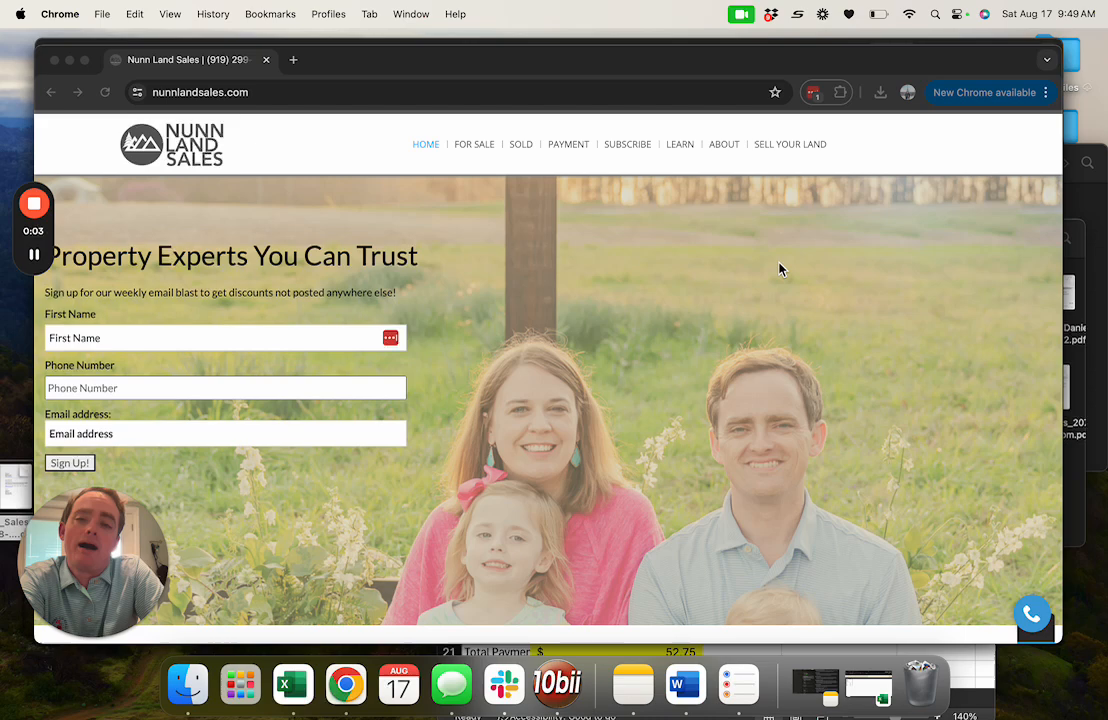
Scroll past the hero banner, signup form and property map to the priced land listing cards
scroll(down, 3)
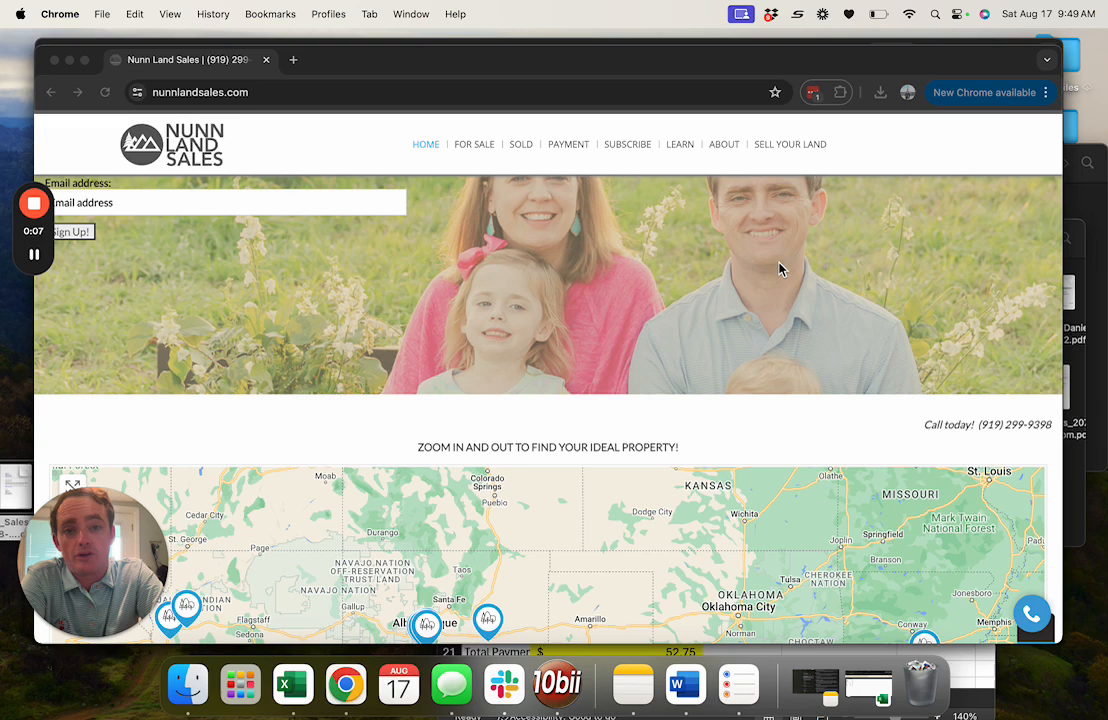
scroll(down, 3)
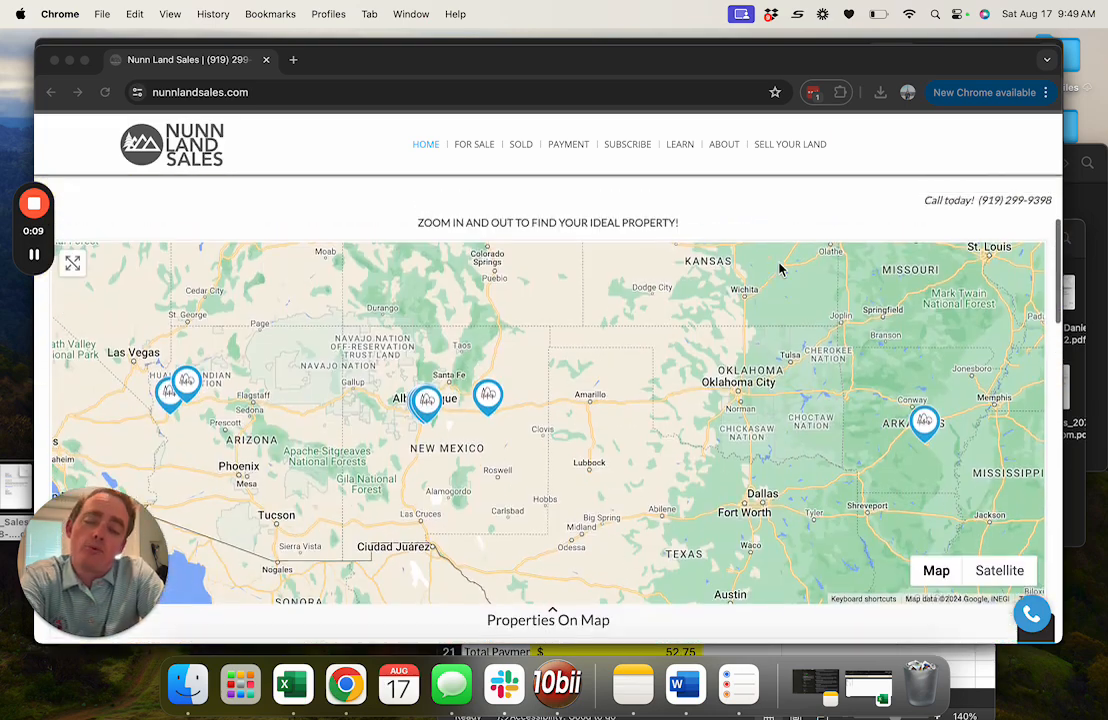
scroll(down, 3)
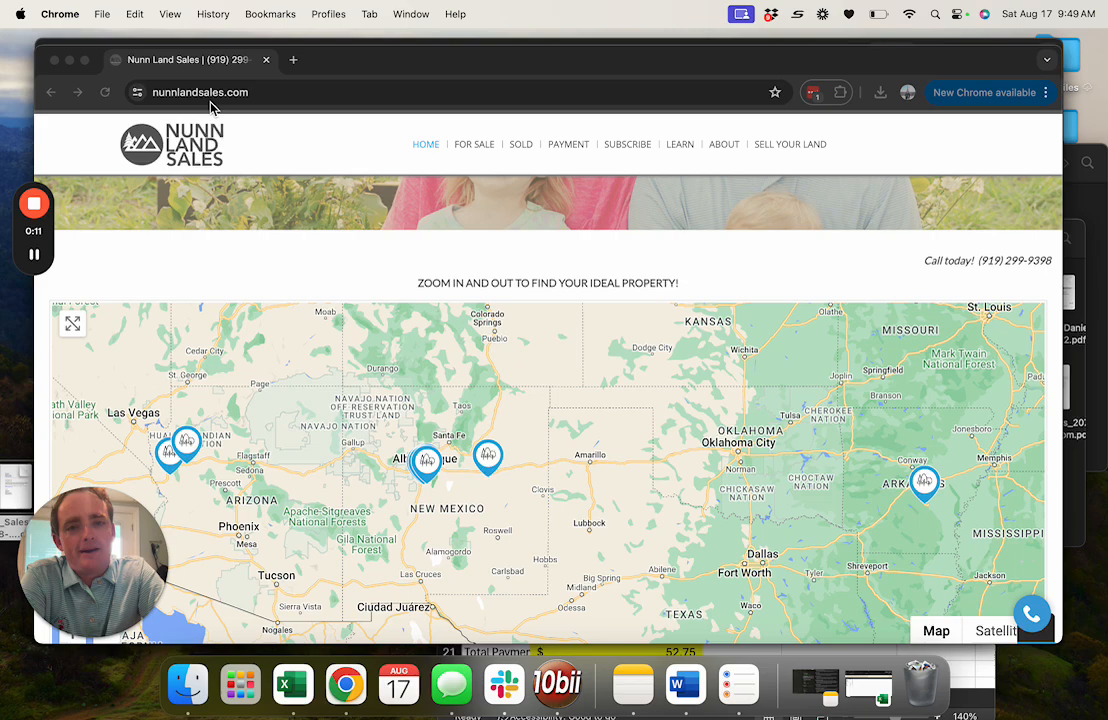
mouse_move(593, 255)
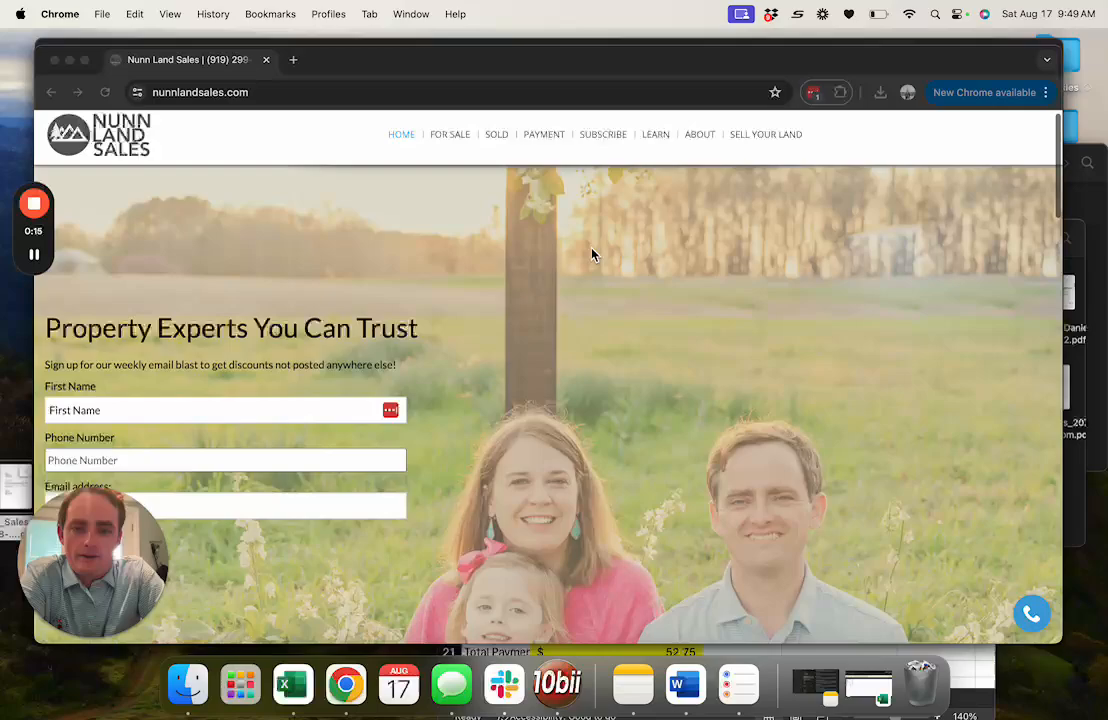
scroll(down, 3)
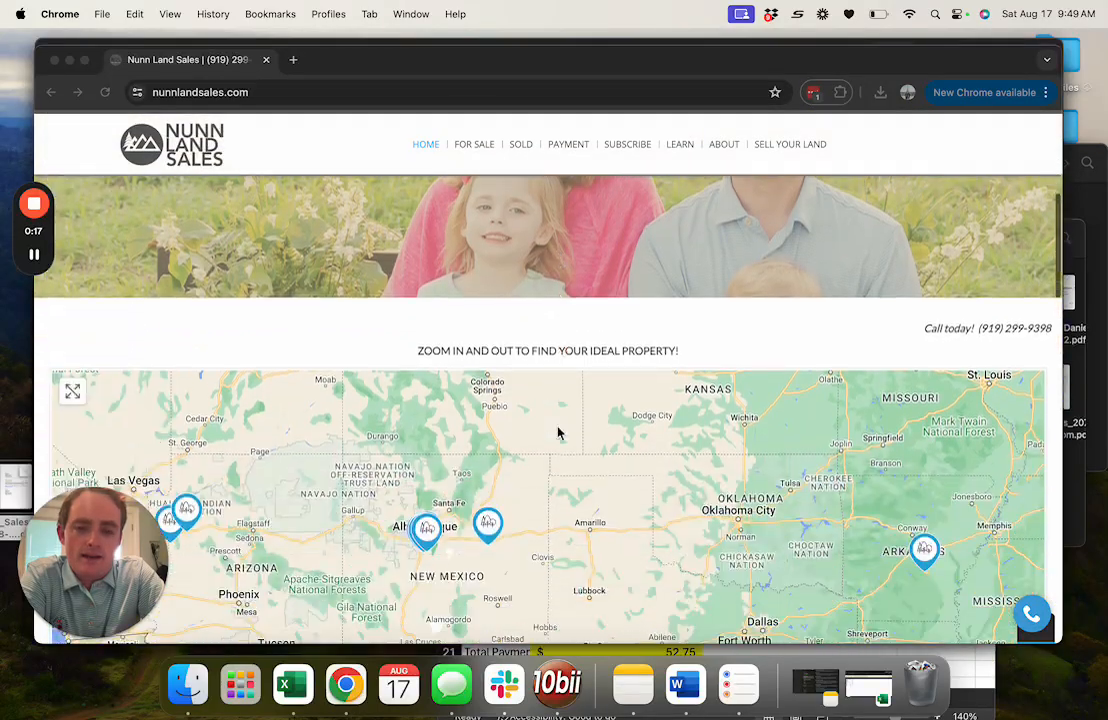
scroll(down, 3)
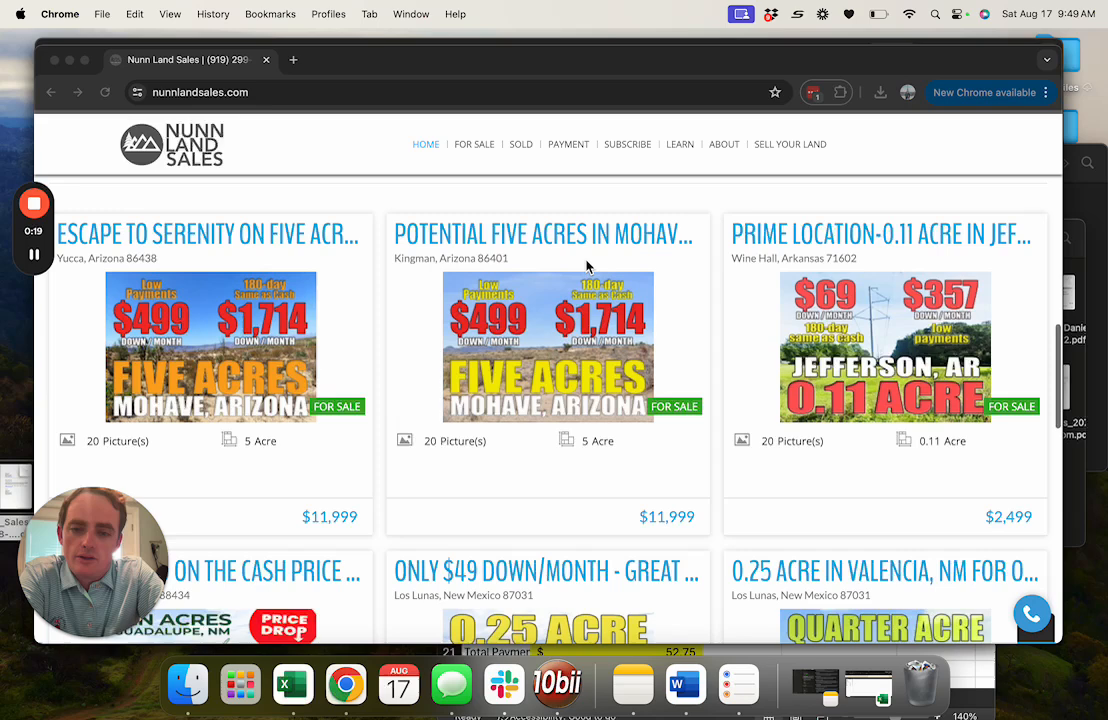
Open the $11,999 'Potential Five Acres in Mohave' Kingman listing and skim its description
click(543, 233)
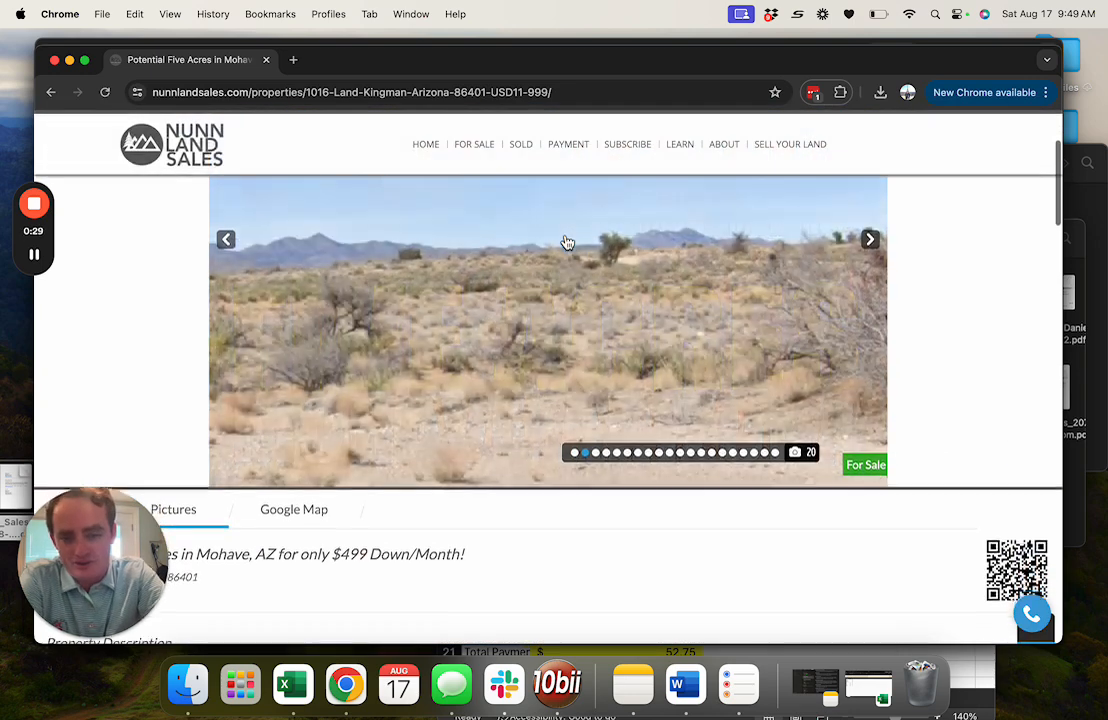
scroll(down, 3)
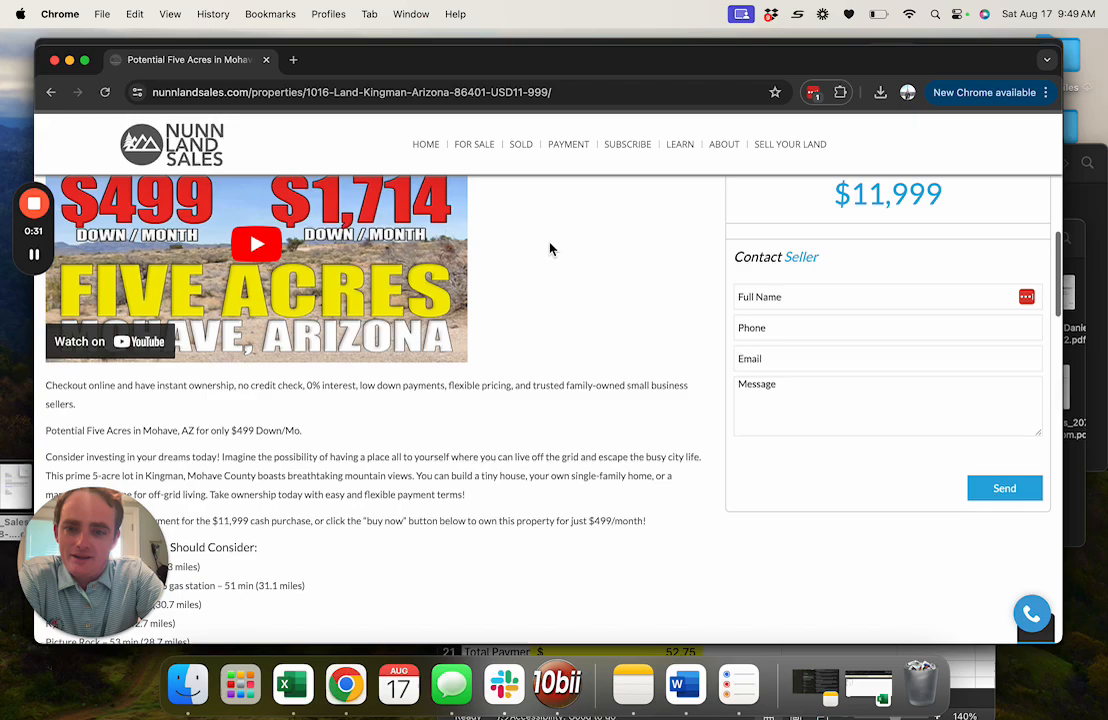
scroll(down, 3)
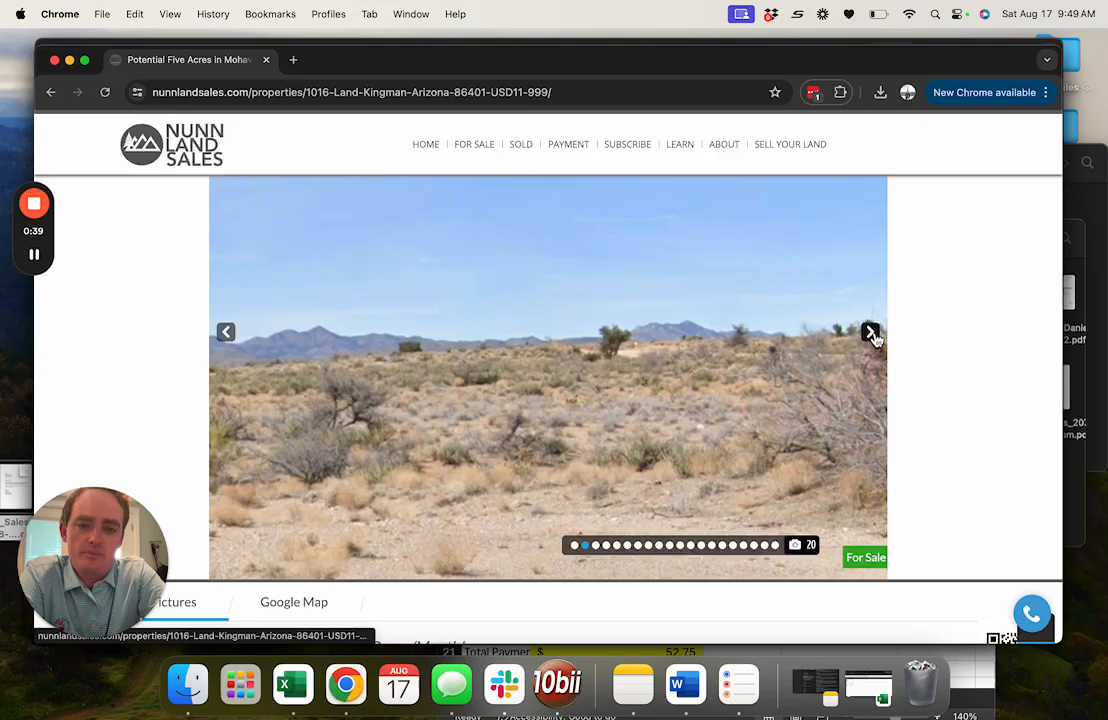
Advance the gallery through street views, Kingman location map, road access, parcel and aerial photos
click(869, 332)
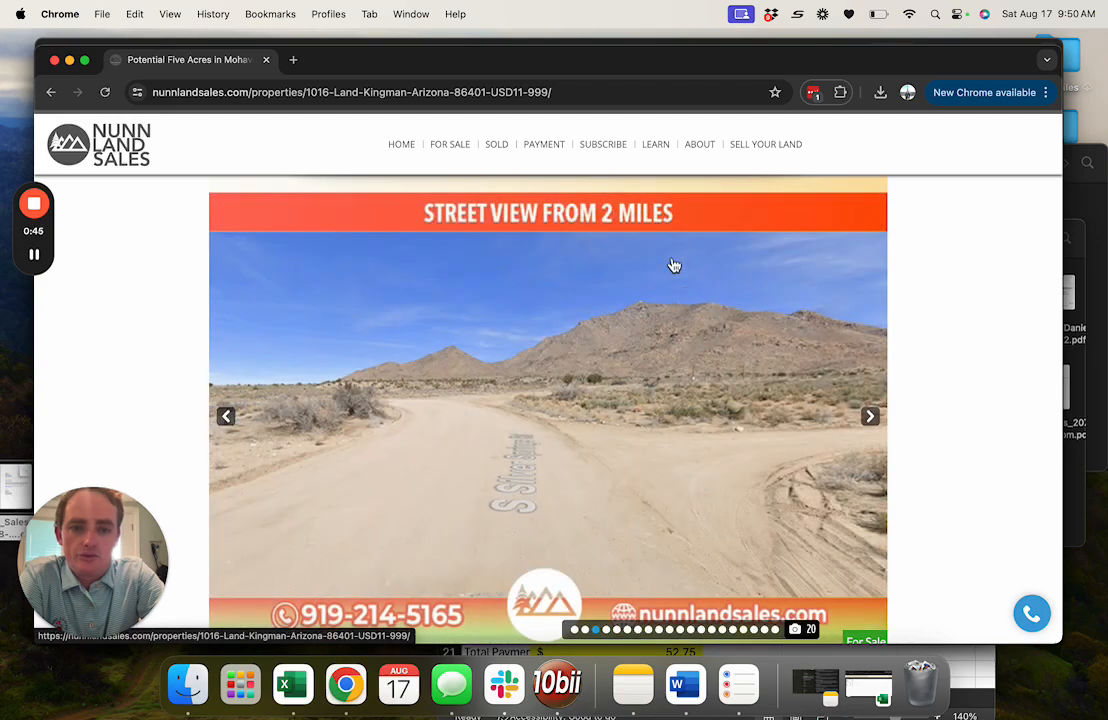
click(869, 416)
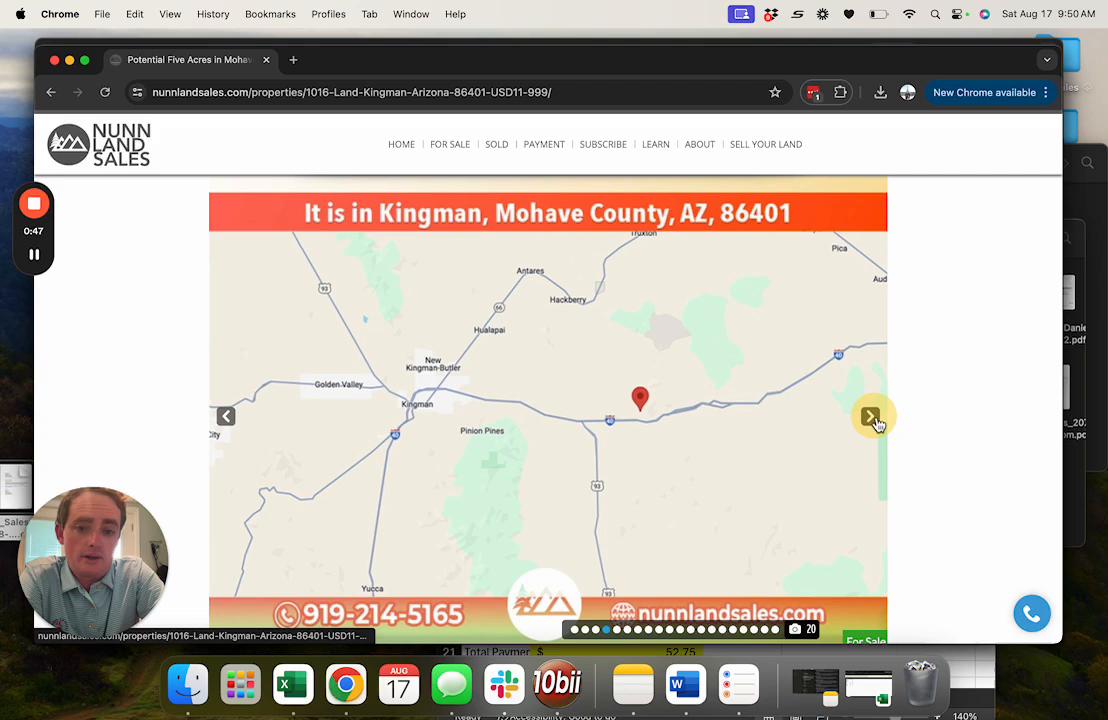
click(870, 416)
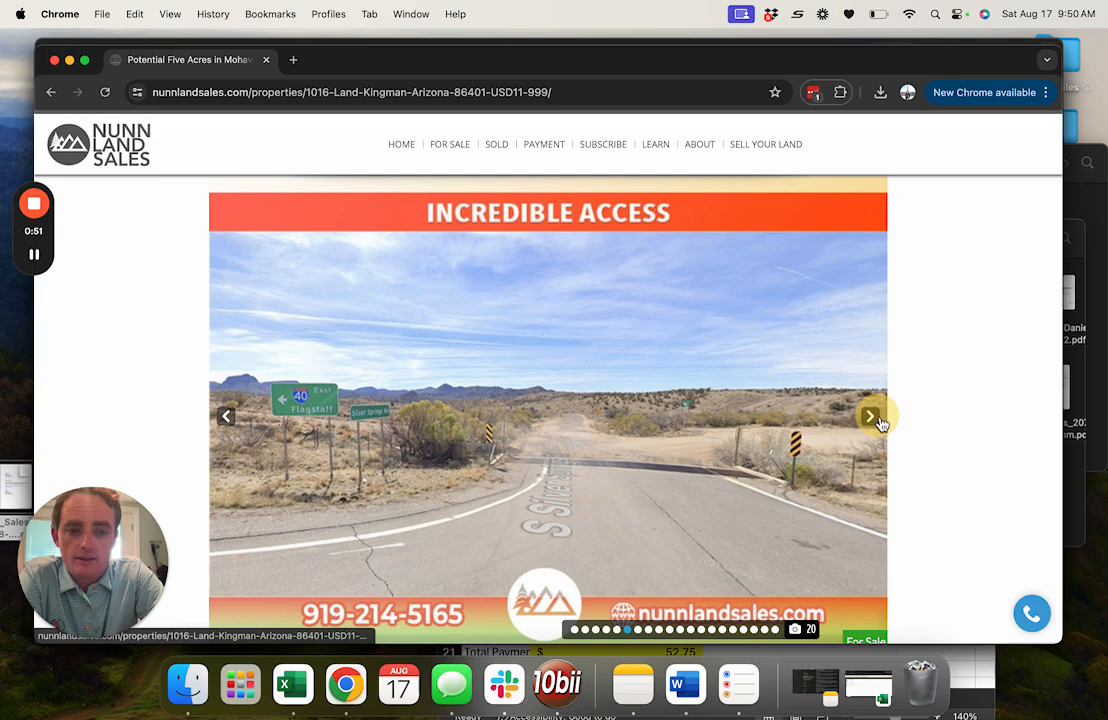
click(869, 416)
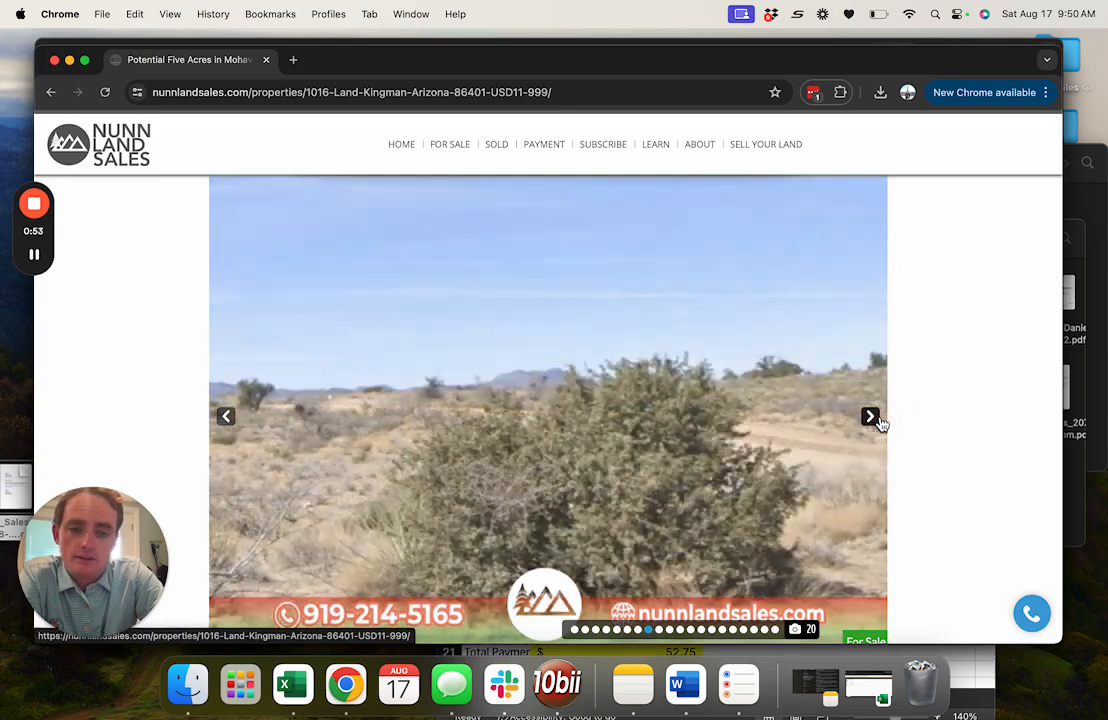
click(870, 416)
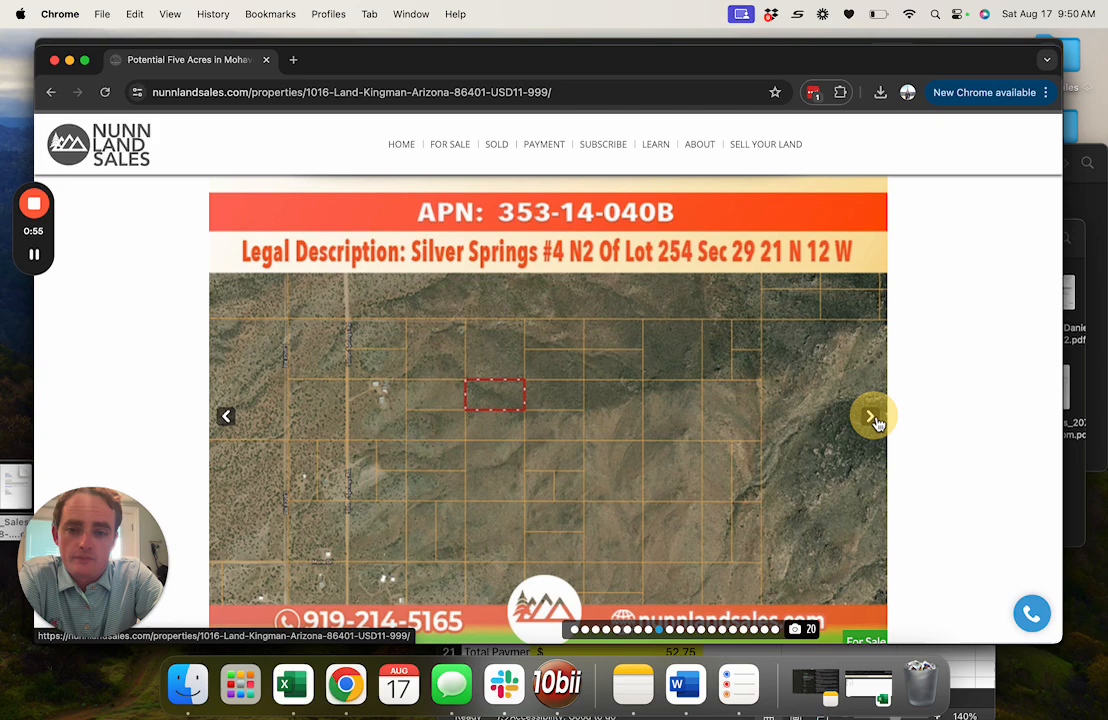
click(870, 416)
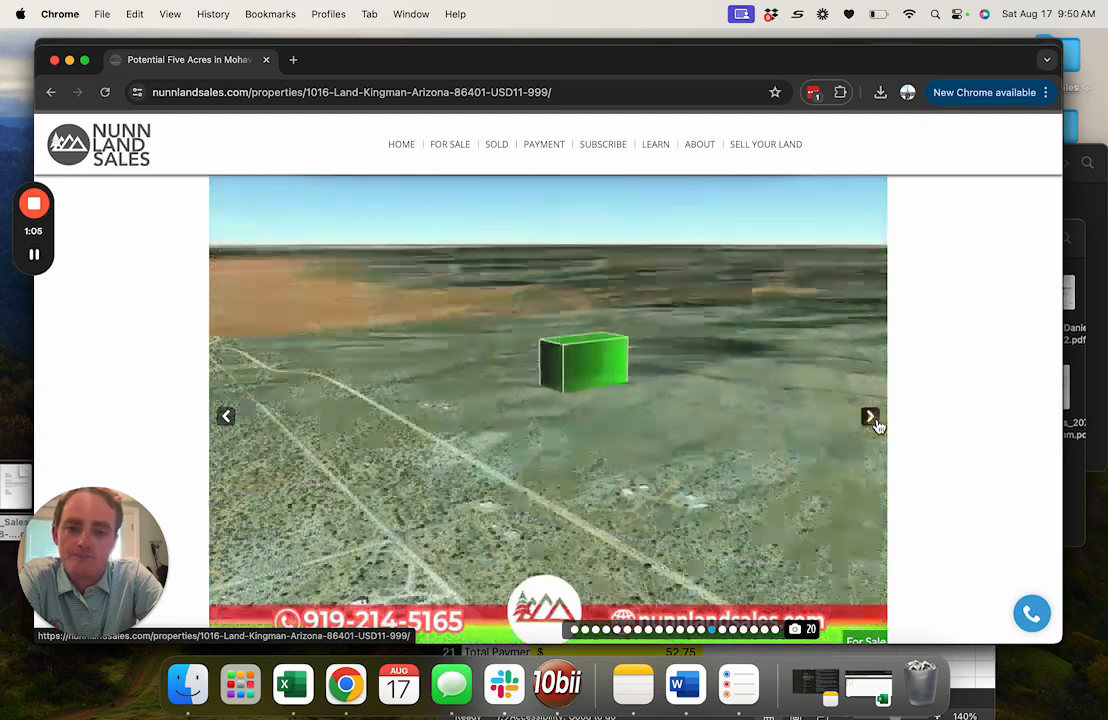
Toggle between the pricing options and nearby major cities slides, then scroll to the description
click(869, 416)
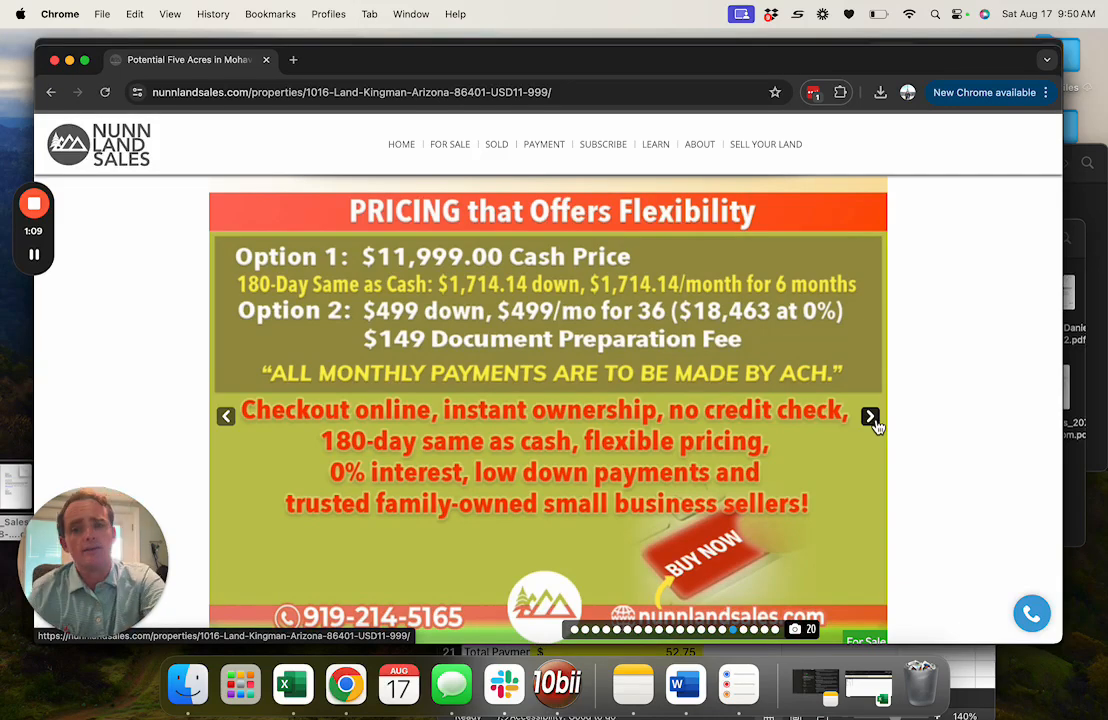
click(869, 416)
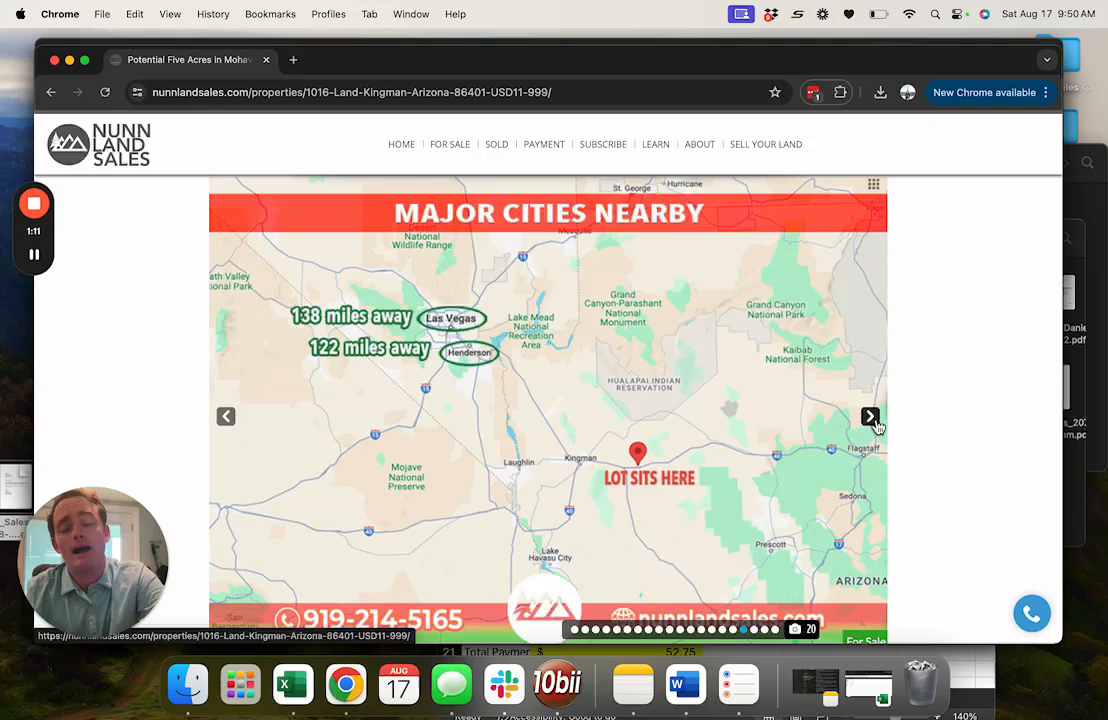
click(226, 416)
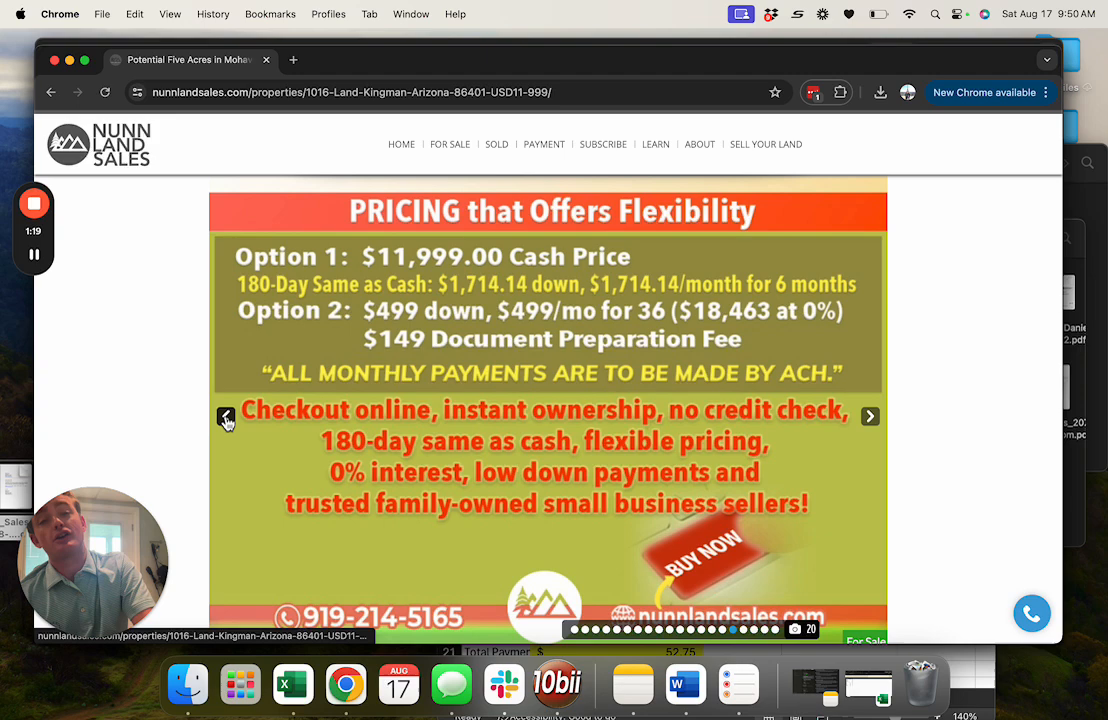
mouse_move(230, 425)
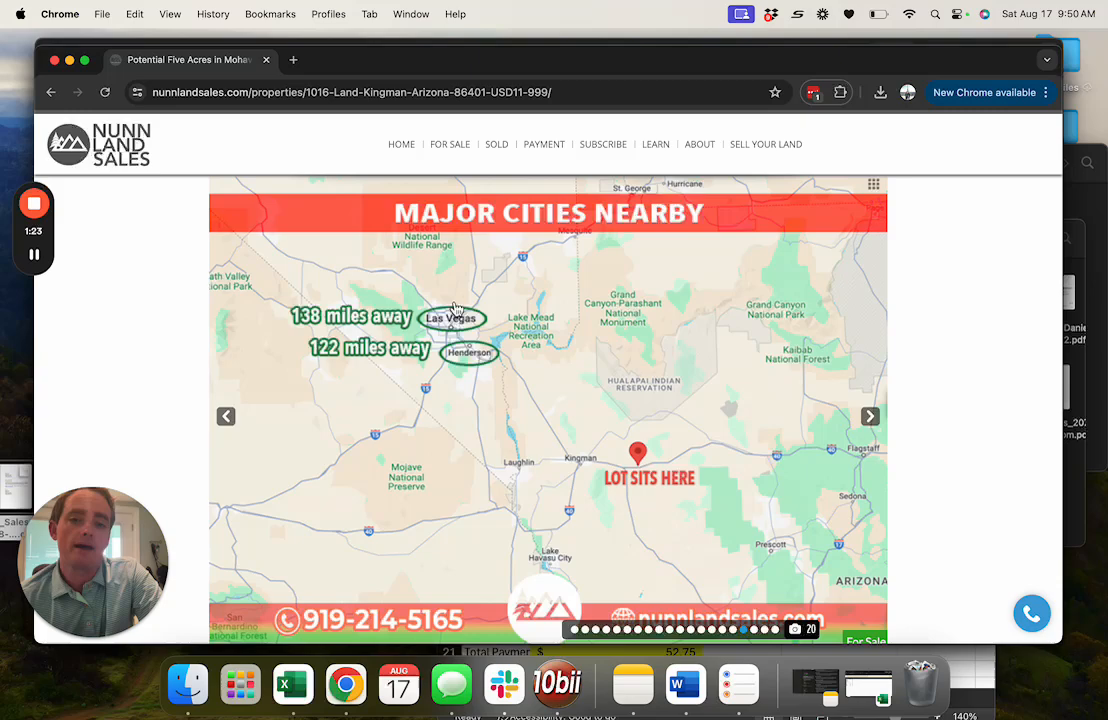
click(869, 415)
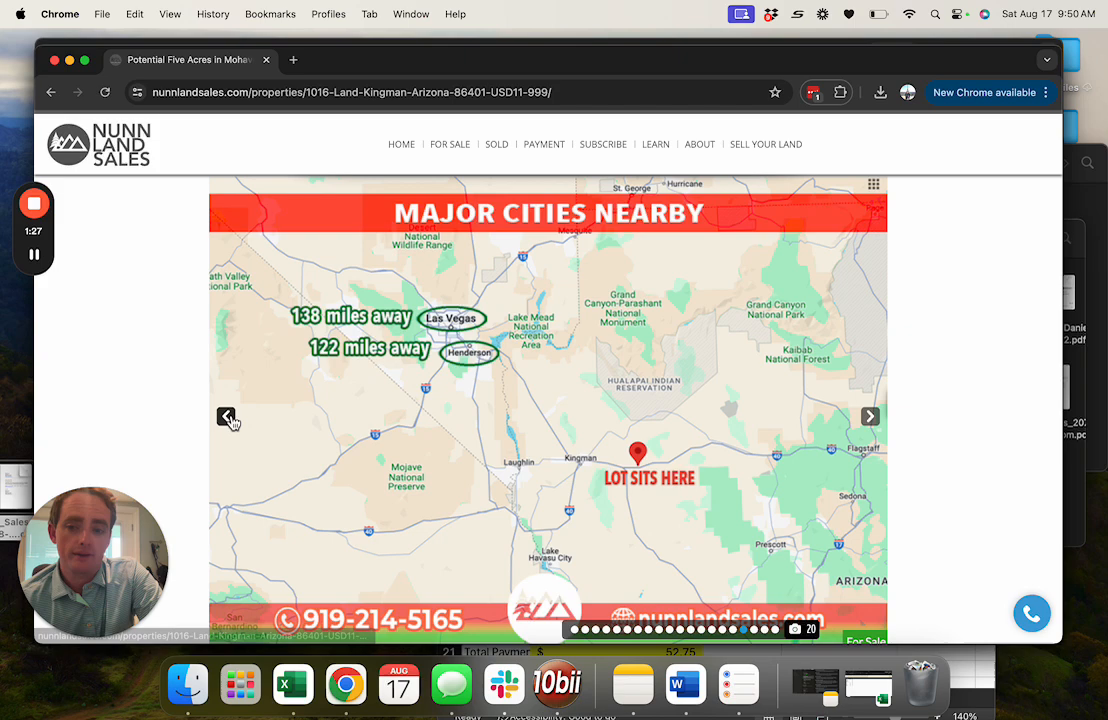
click(869, 416)
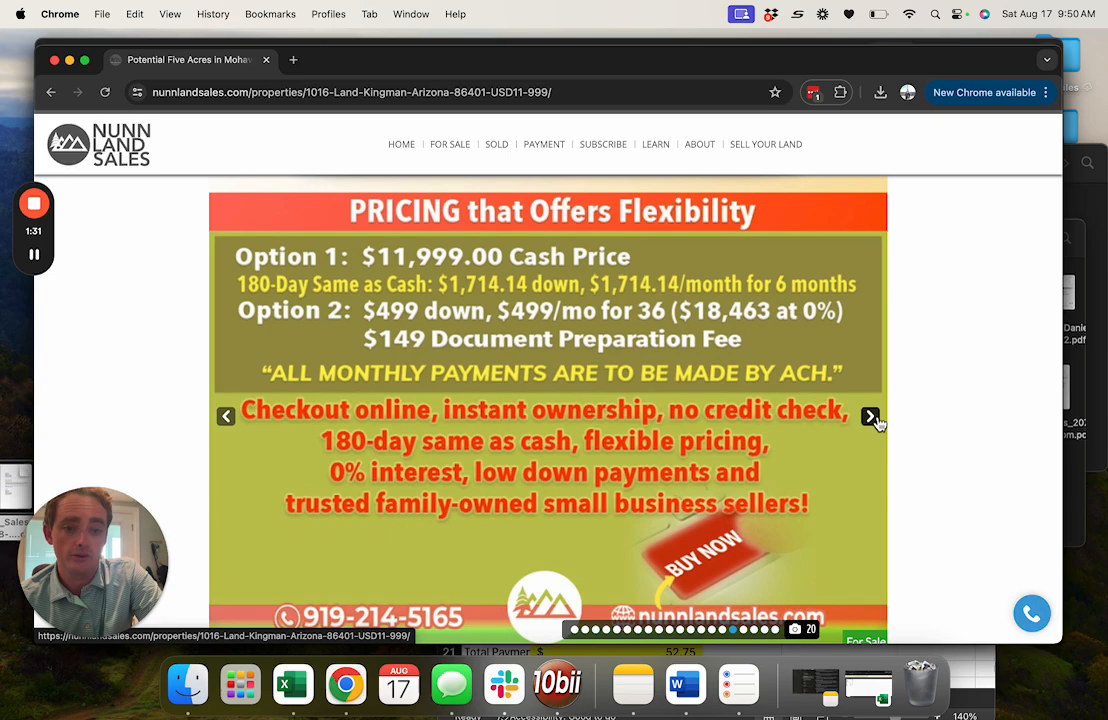
click(869, 416)
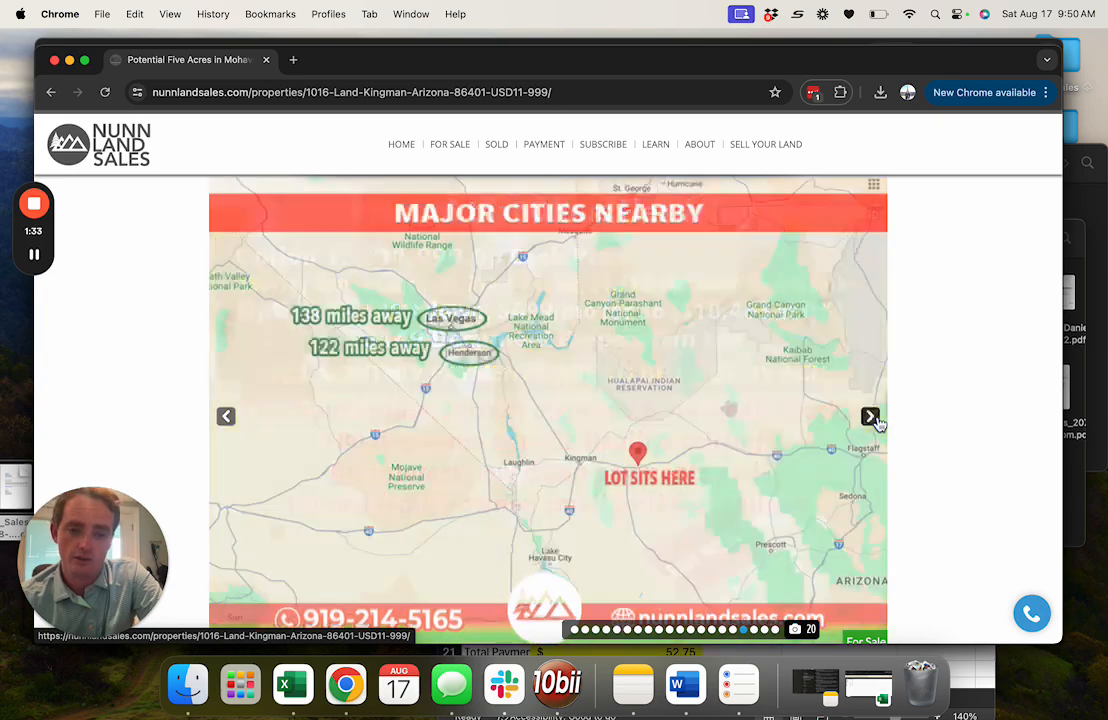
click(869, 416)
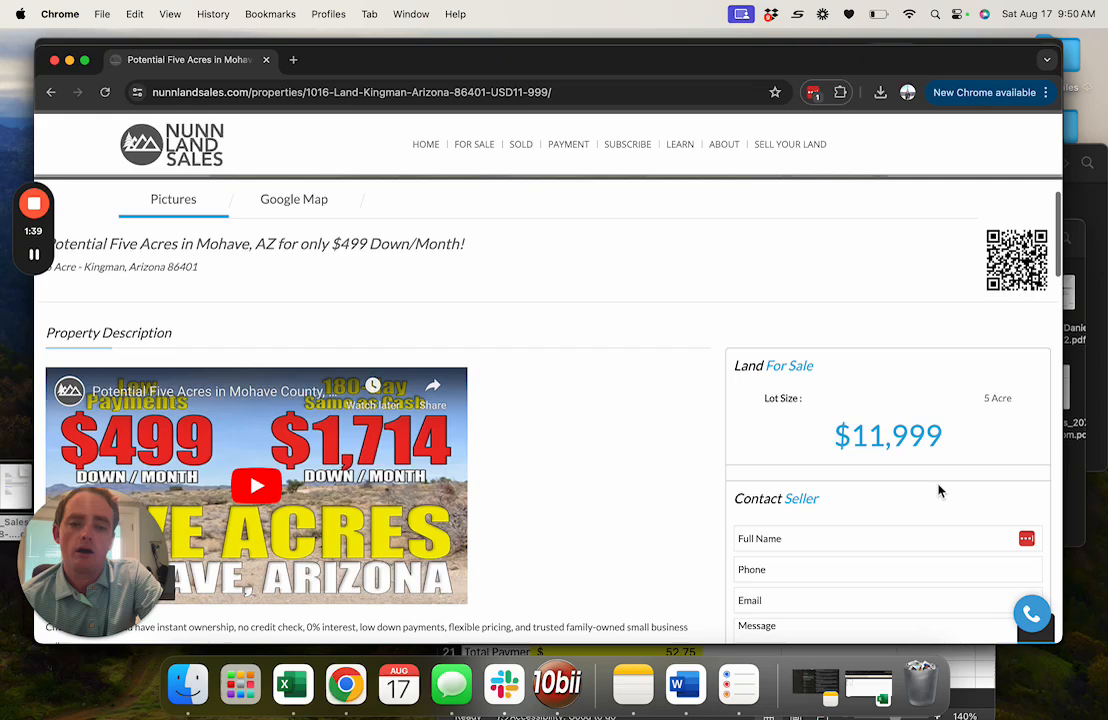
scroll(down, 3)
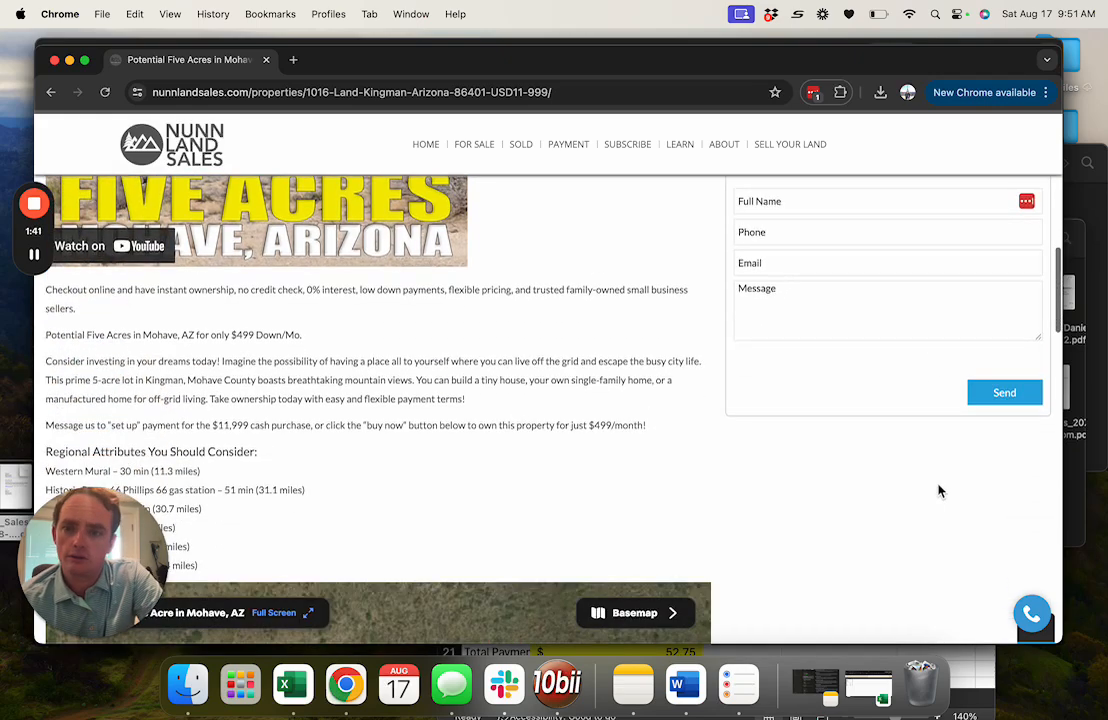
scroll(down, 3)
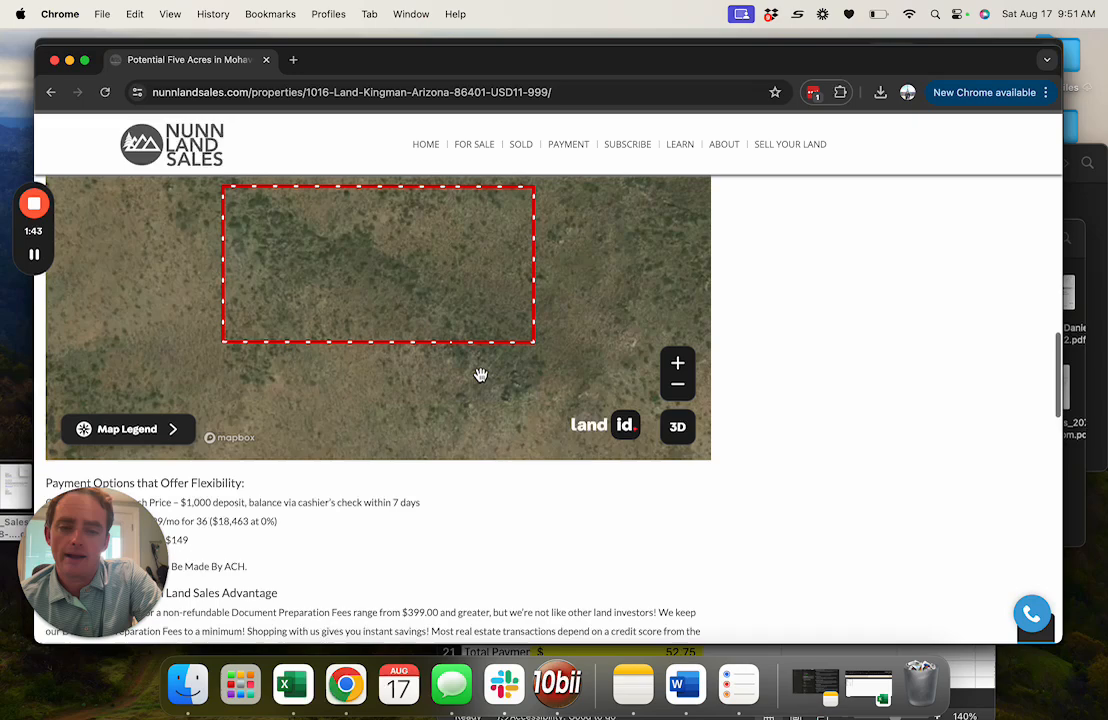
Zoom the parcel map out twice and back in once, showing hills near Interstate 40
click(677, 385)
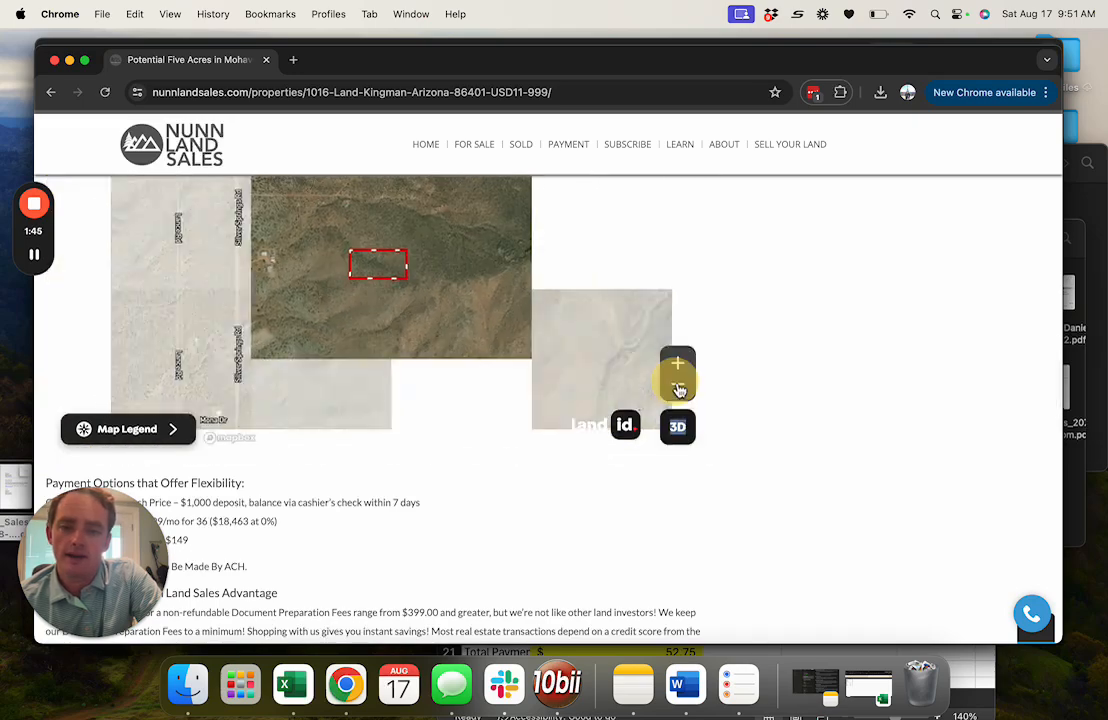
click(677, 390)
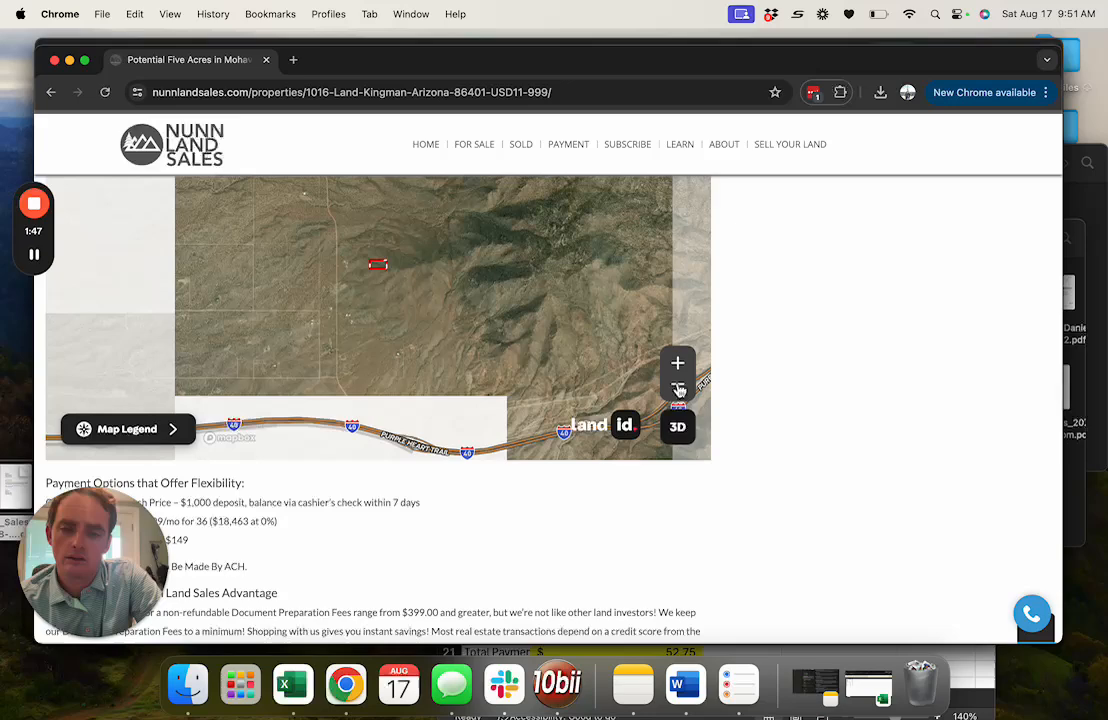
click(677, 384)
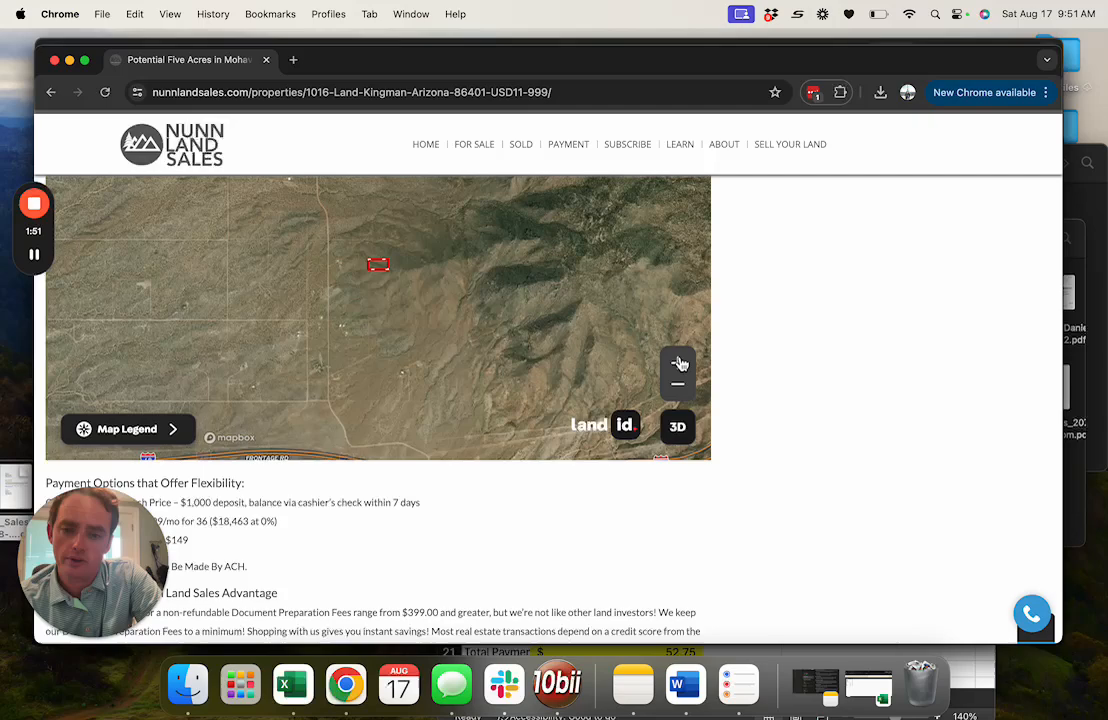
Scroll past Payment Options and How Does it Work to the APN, zoning and legal description
scroll(down, 3)
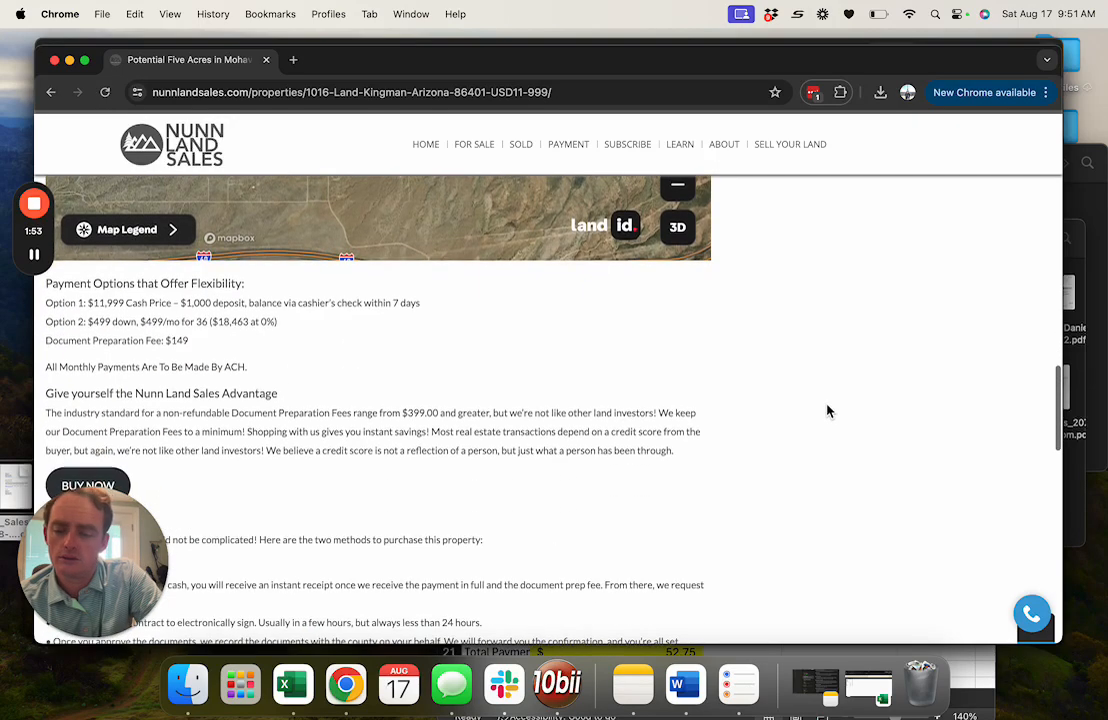
scroll(down, 3)
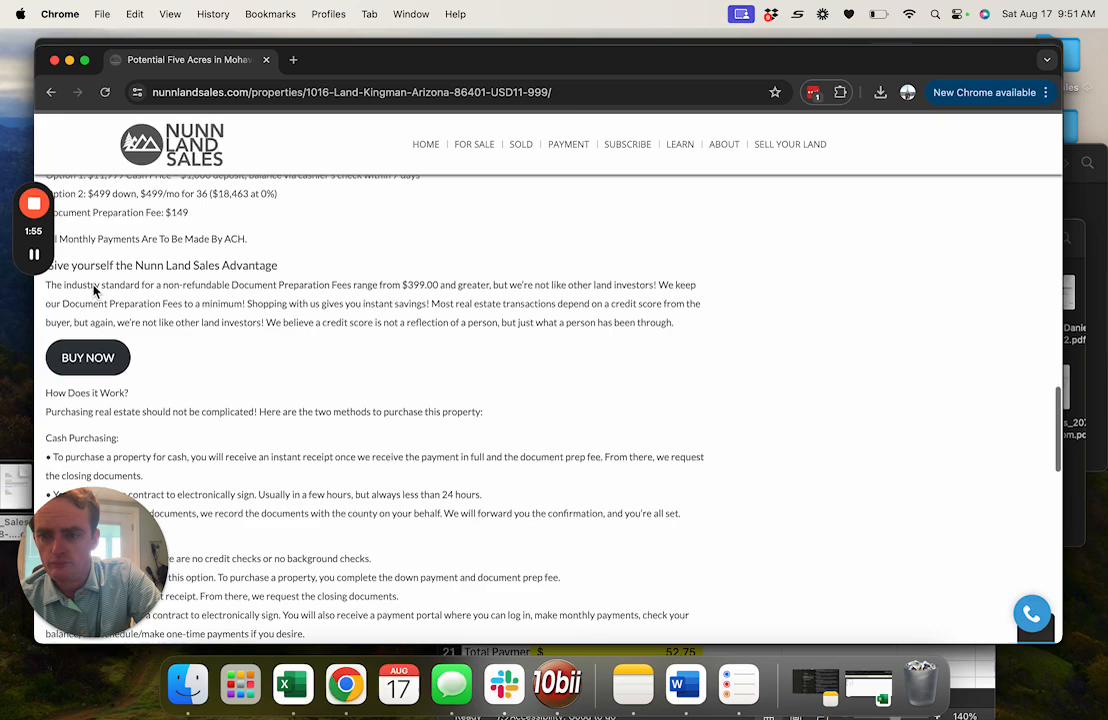
scroll(down, 3)
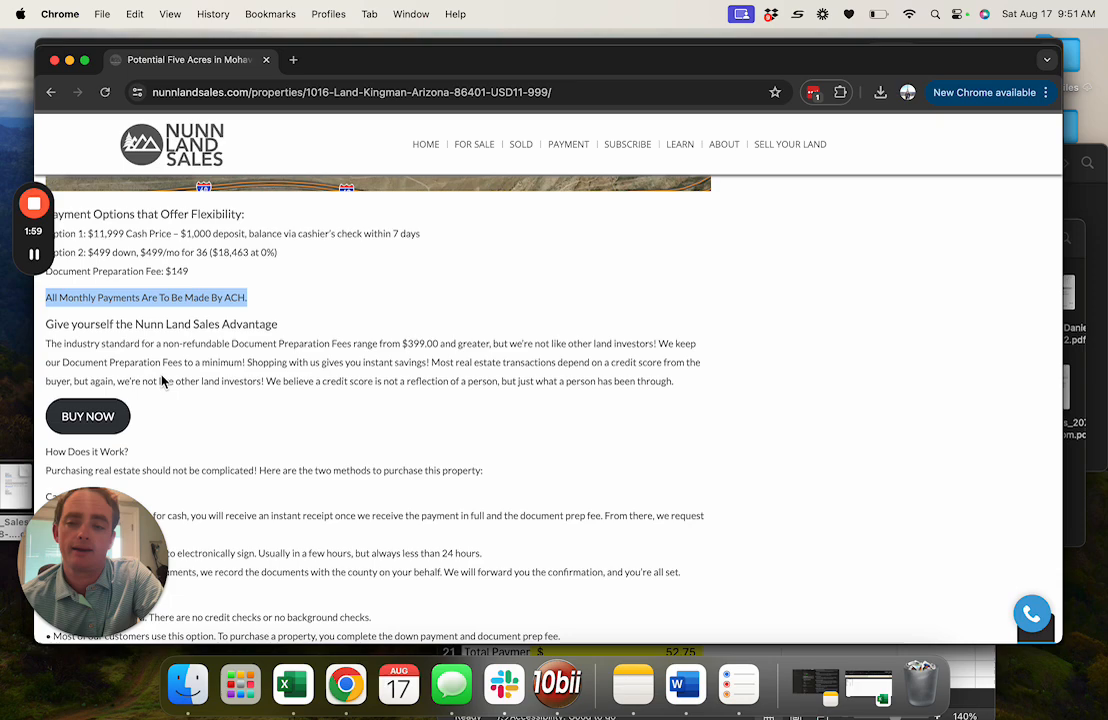
scroll(down, 3)
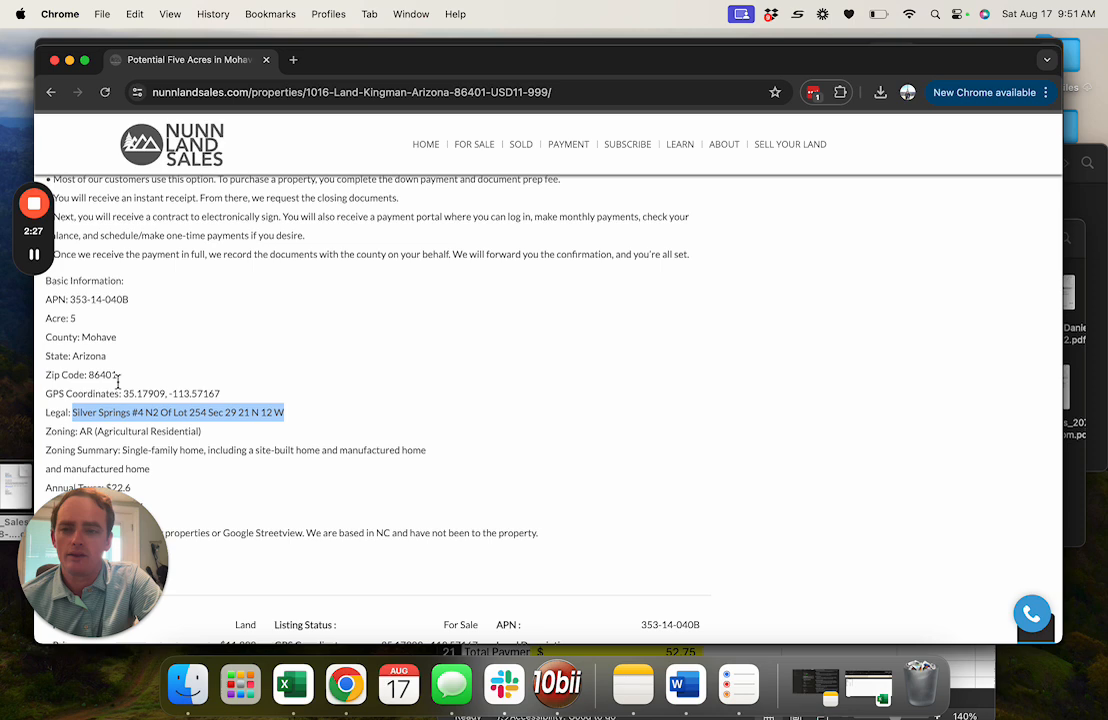
Highlight the legal description, scroll to annual taxes and deed conveyance, and clear the selection
double_click(100, 299)
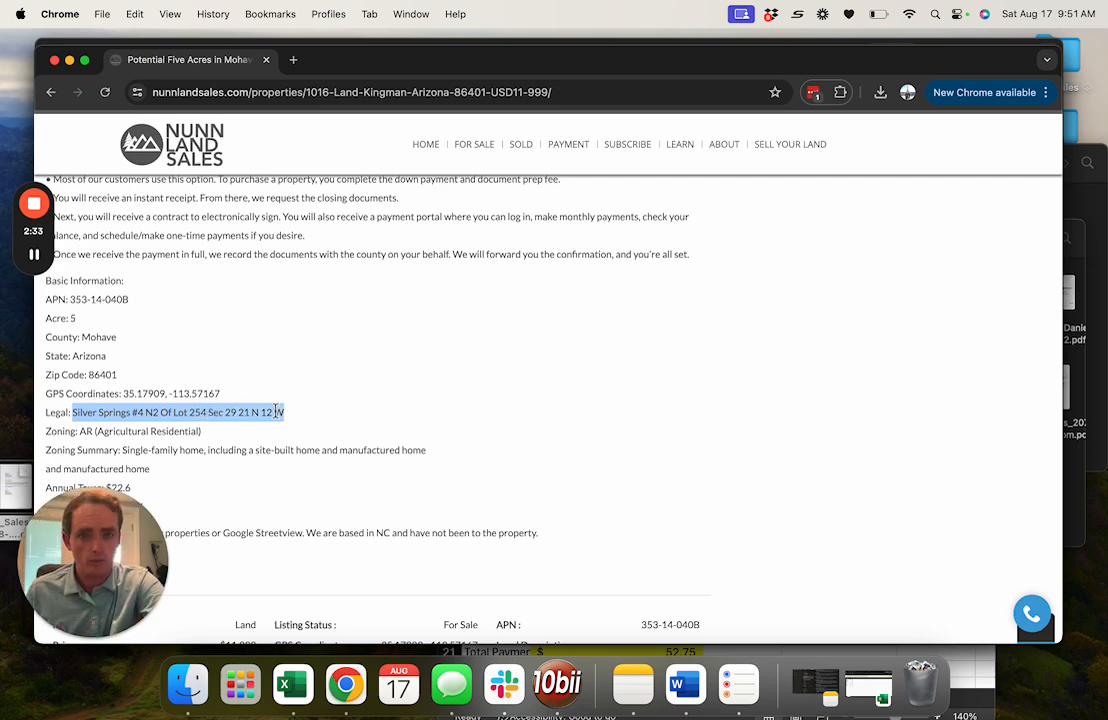
scroll(down, 3)
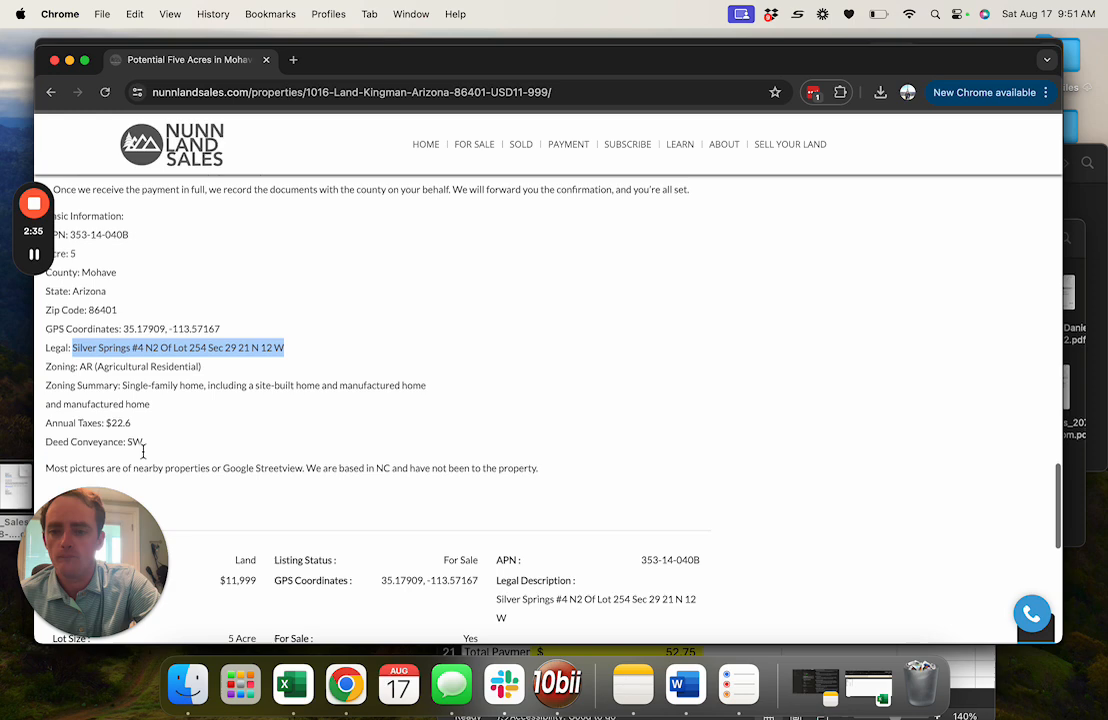
double_click(174, 366)
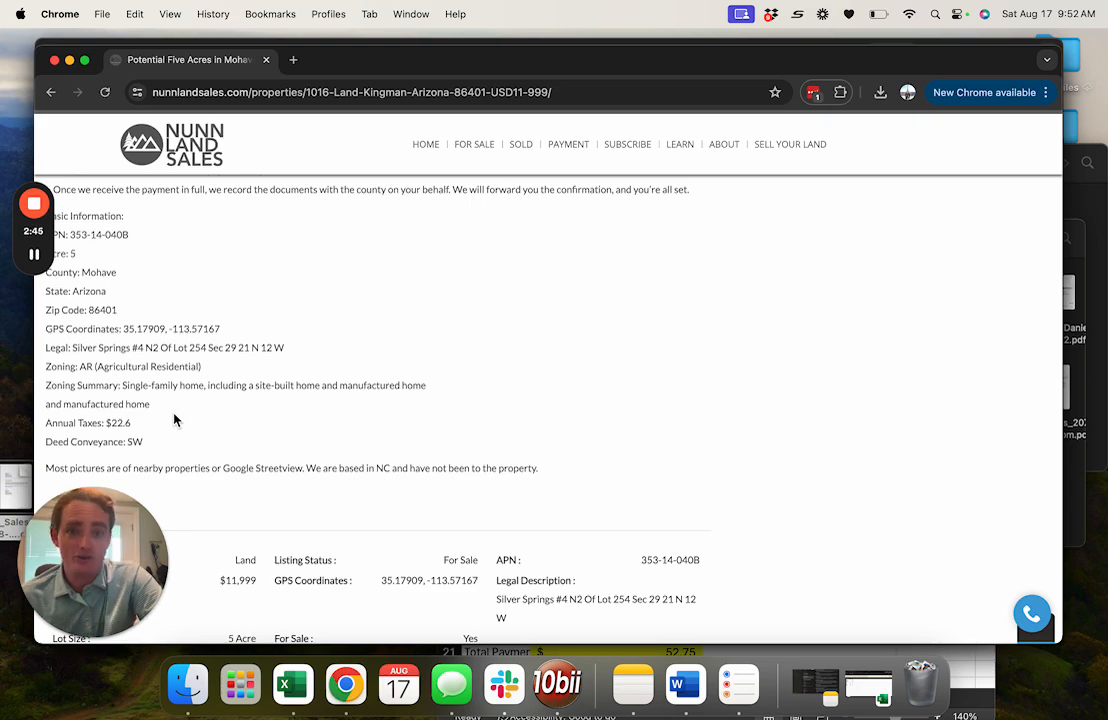
scroll(down, 3)
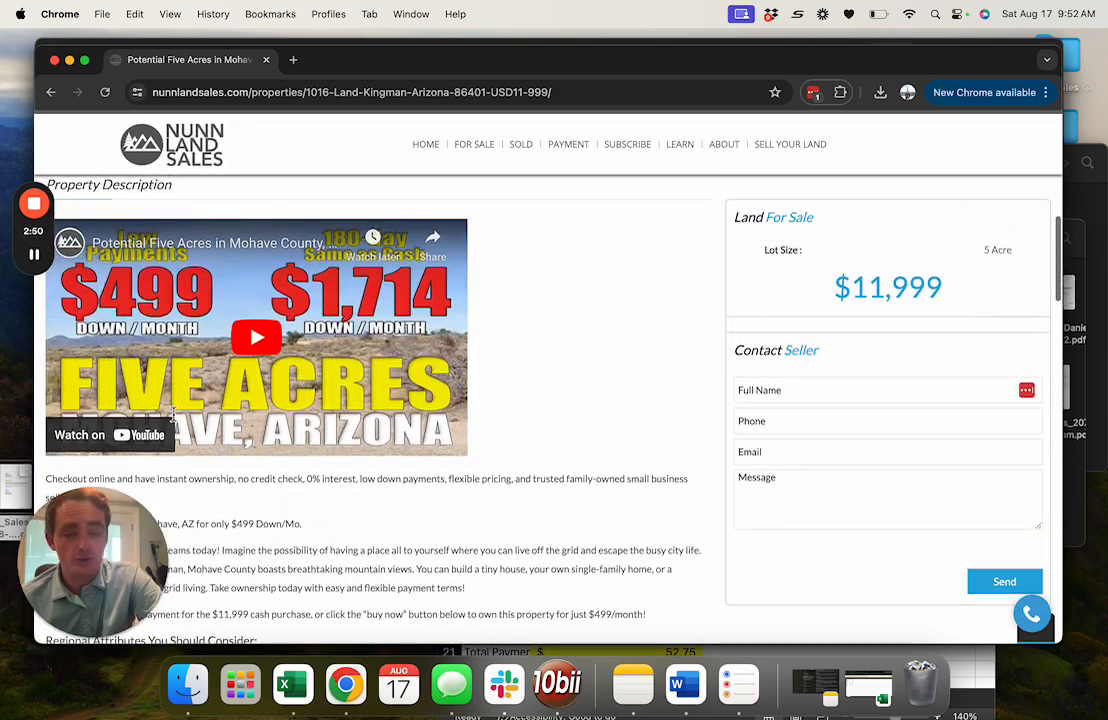
Scroll to Payment Options and hit BUY NOW for parcel 353-14-040B
scroll(down, 3)
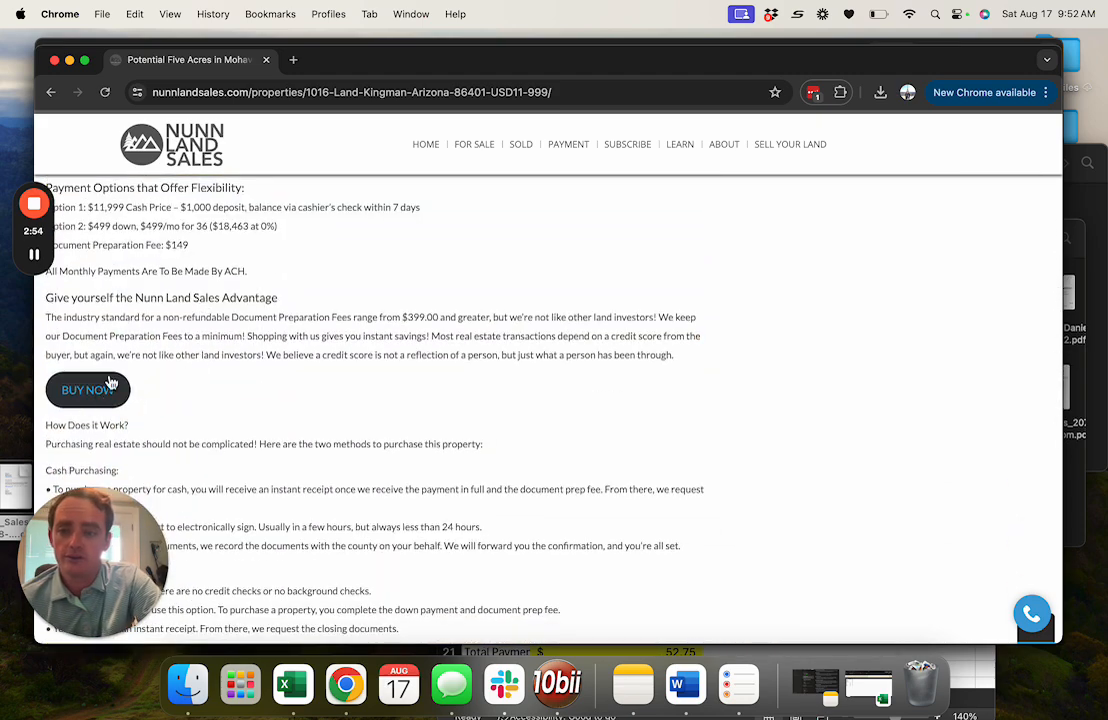
click(87, 389)
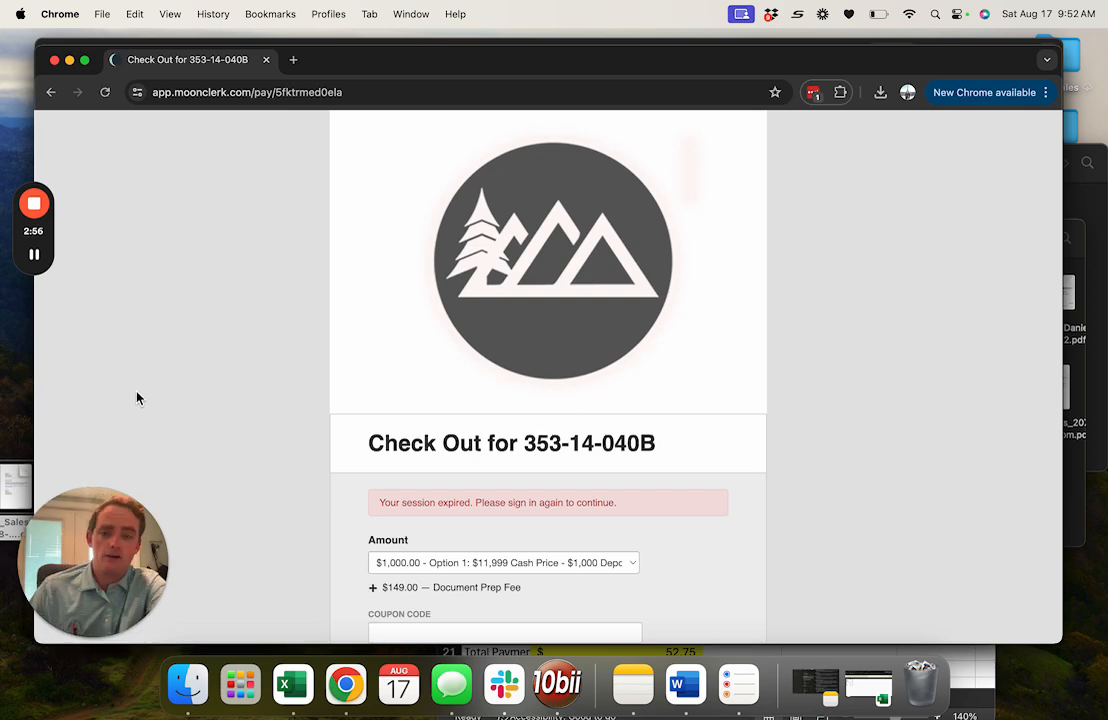
scroll(down, 3)
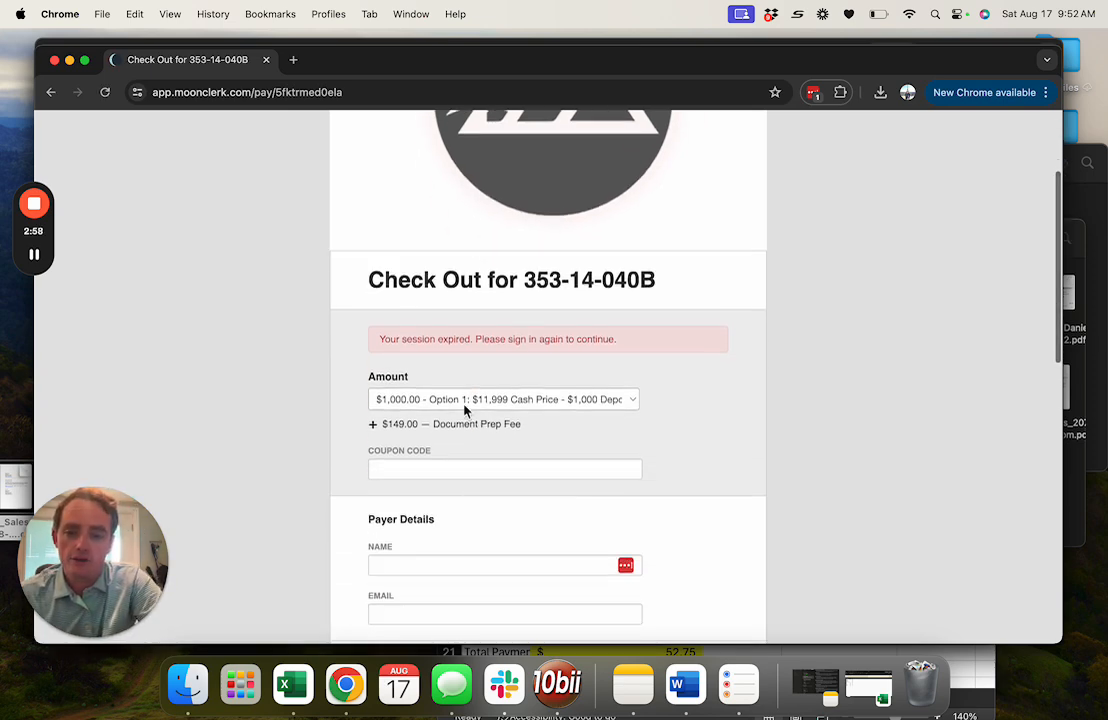
click(503, 399)
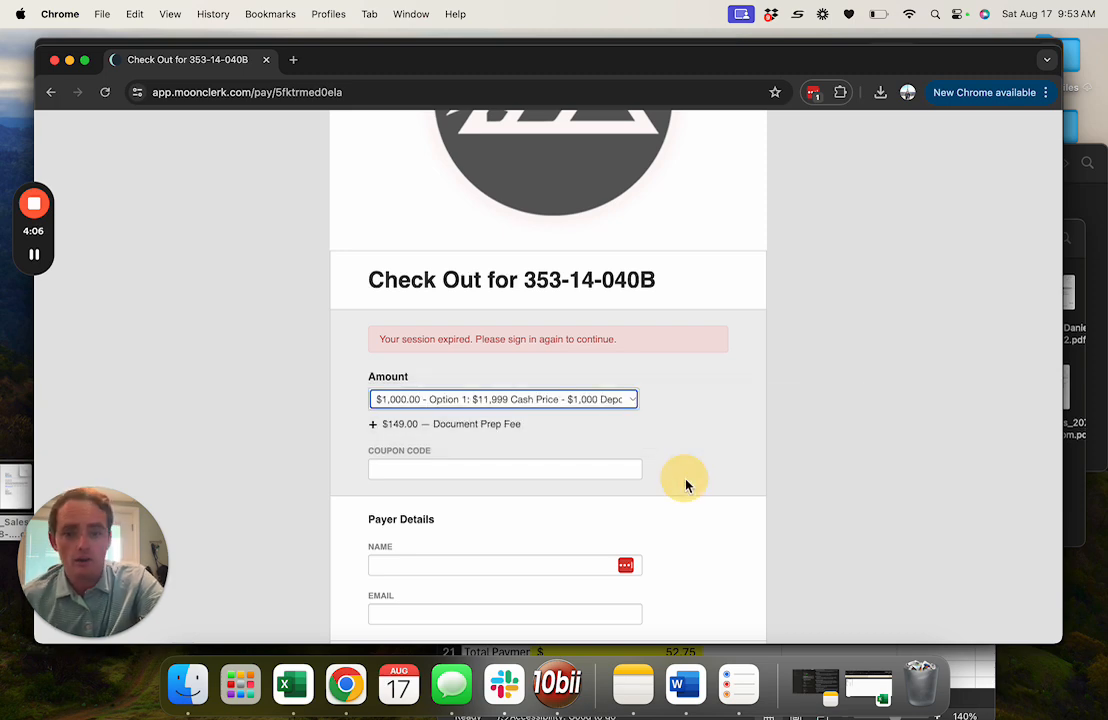
Scroll through the MoonClerk checkout's buyer address, phone and terms fields
scroll(down, 3)
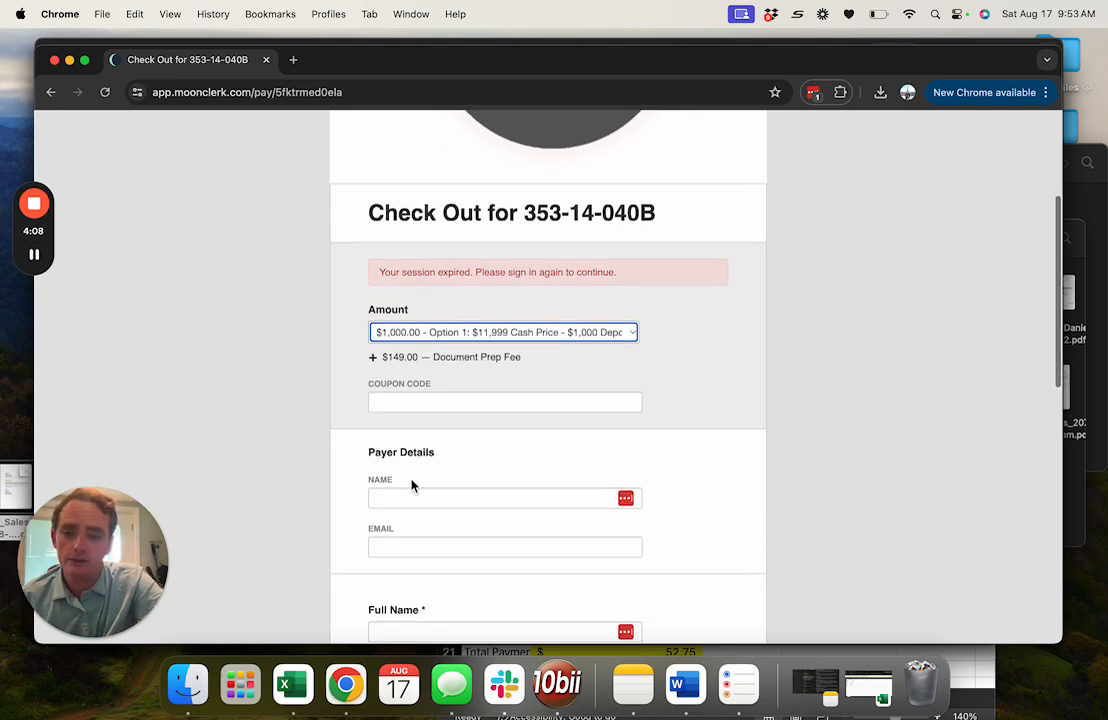
scroll(down, 3)
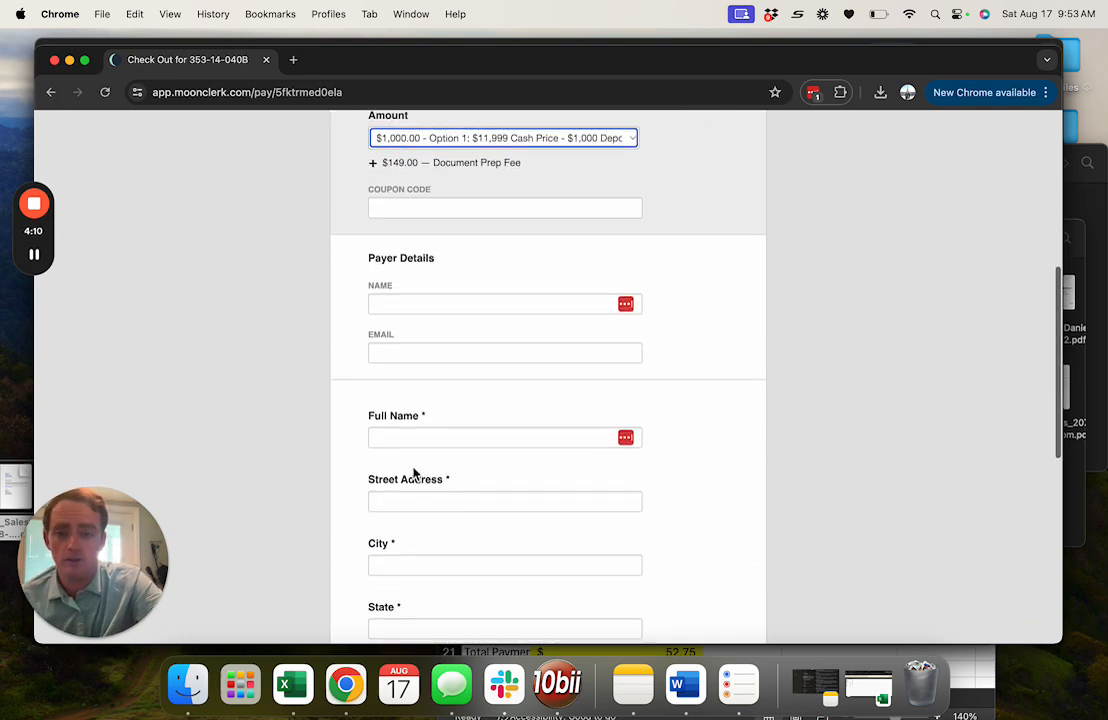
scroll(down, 3)
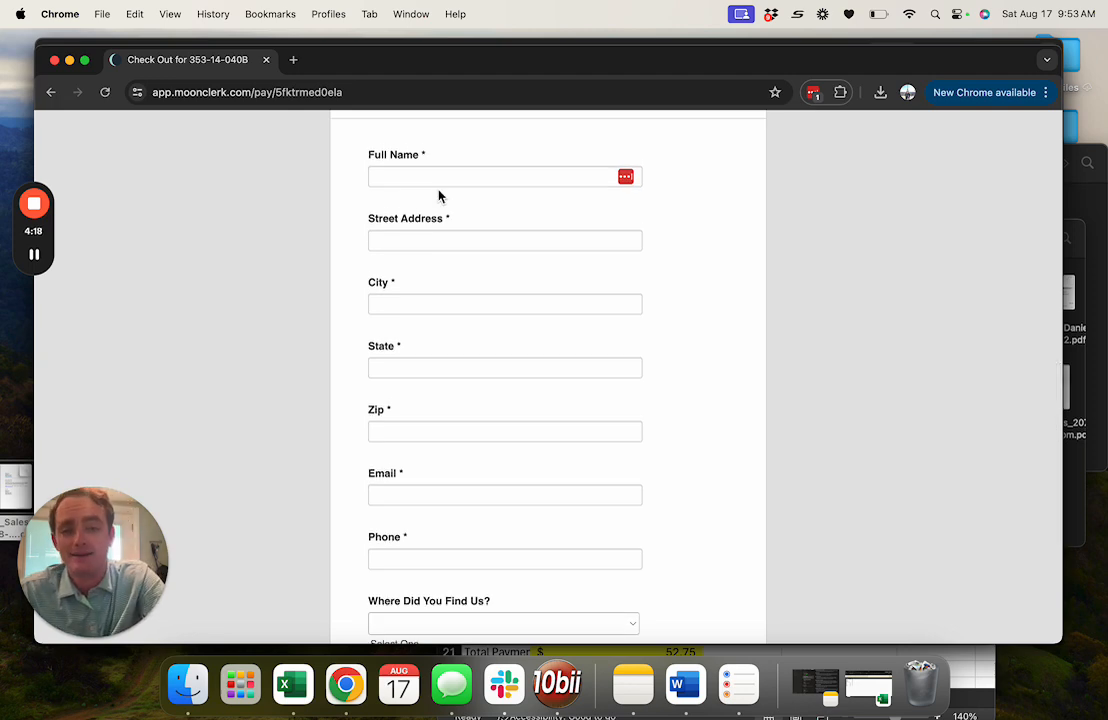
scroll(down, 3)
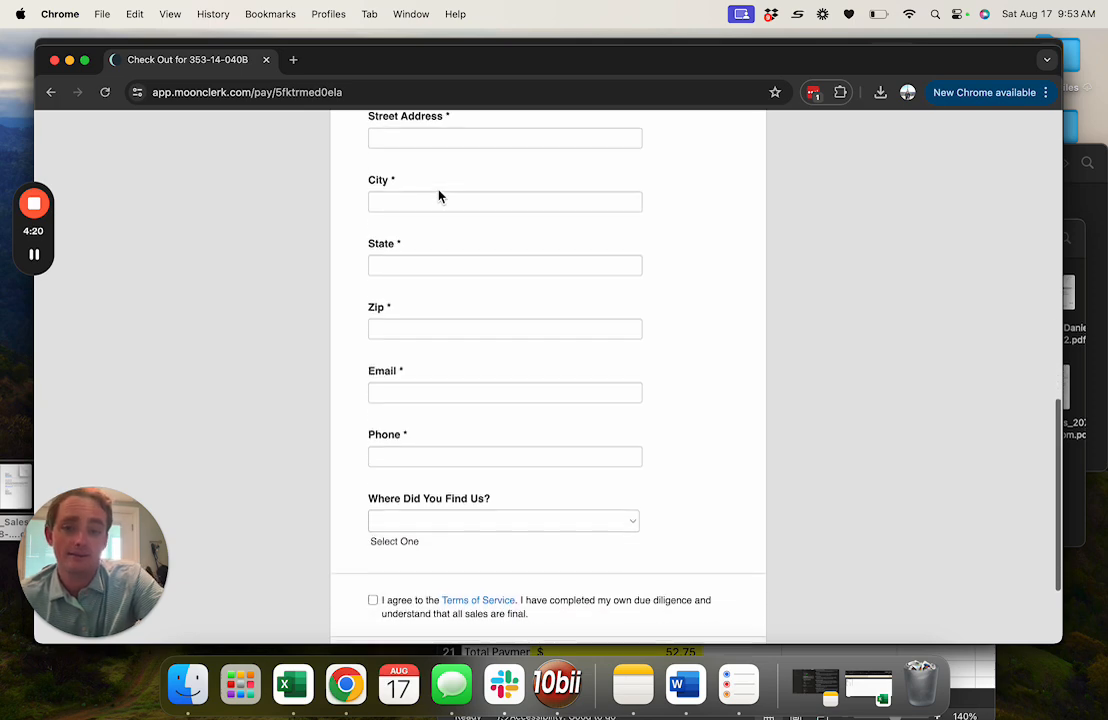
scroll(down, 3)
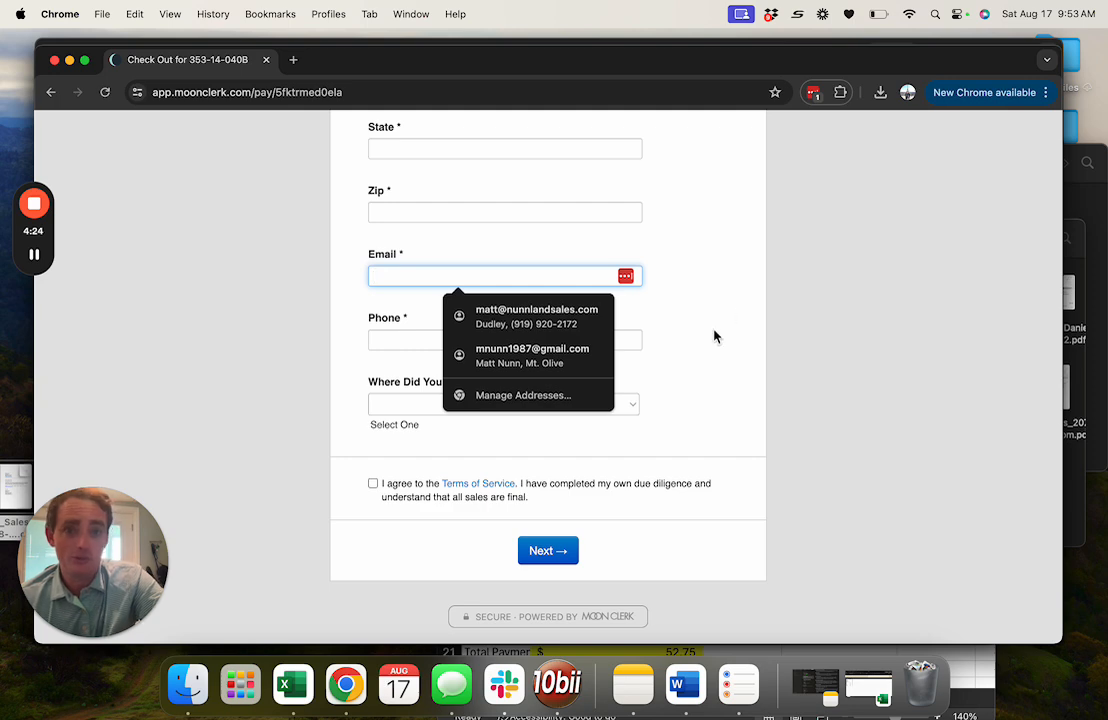
Dismiss the Email autofill popup and go back to the Nunn Land Sales listing
click(505, 339)
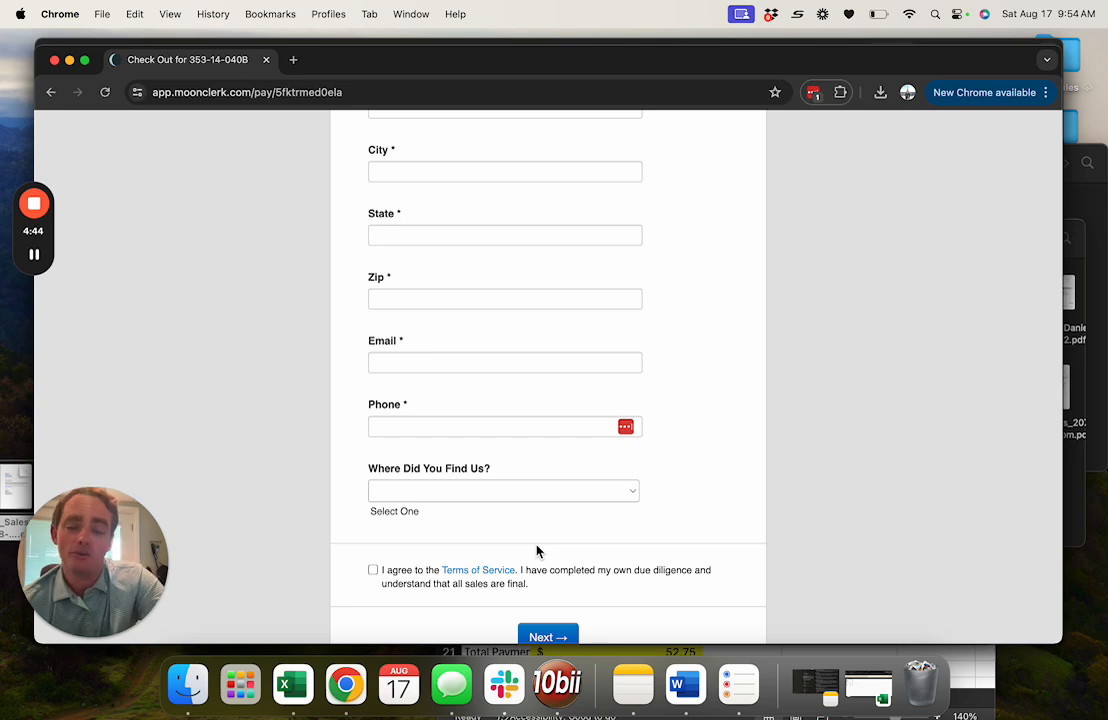
click(51, 92)
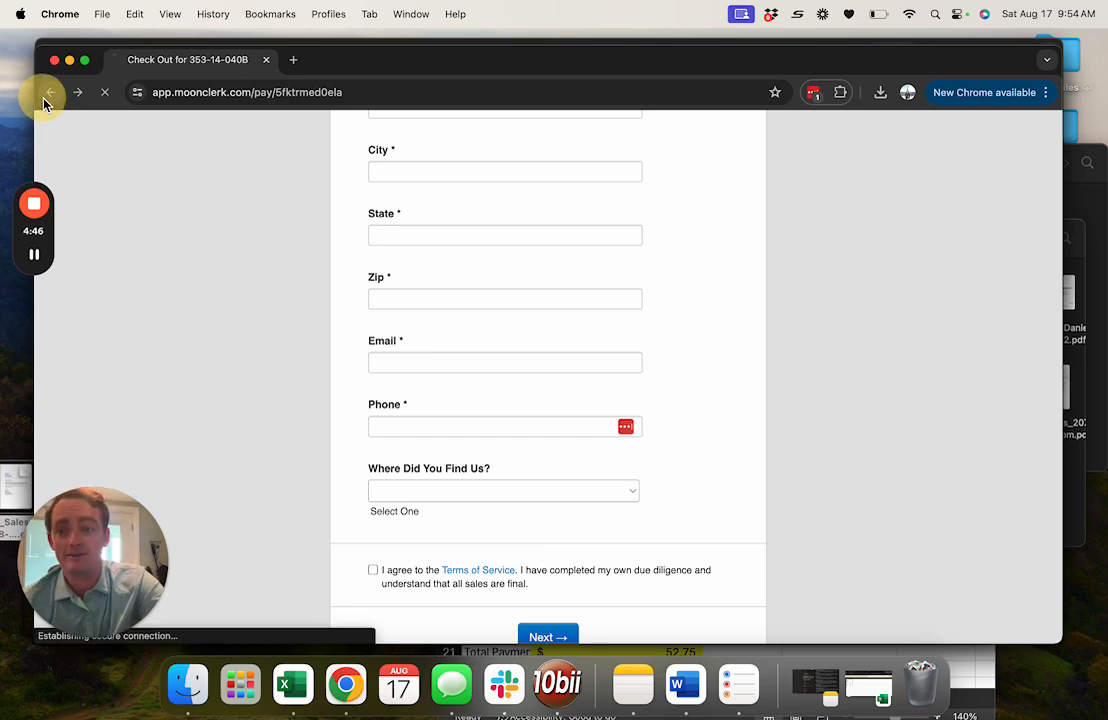
click(51, 92)
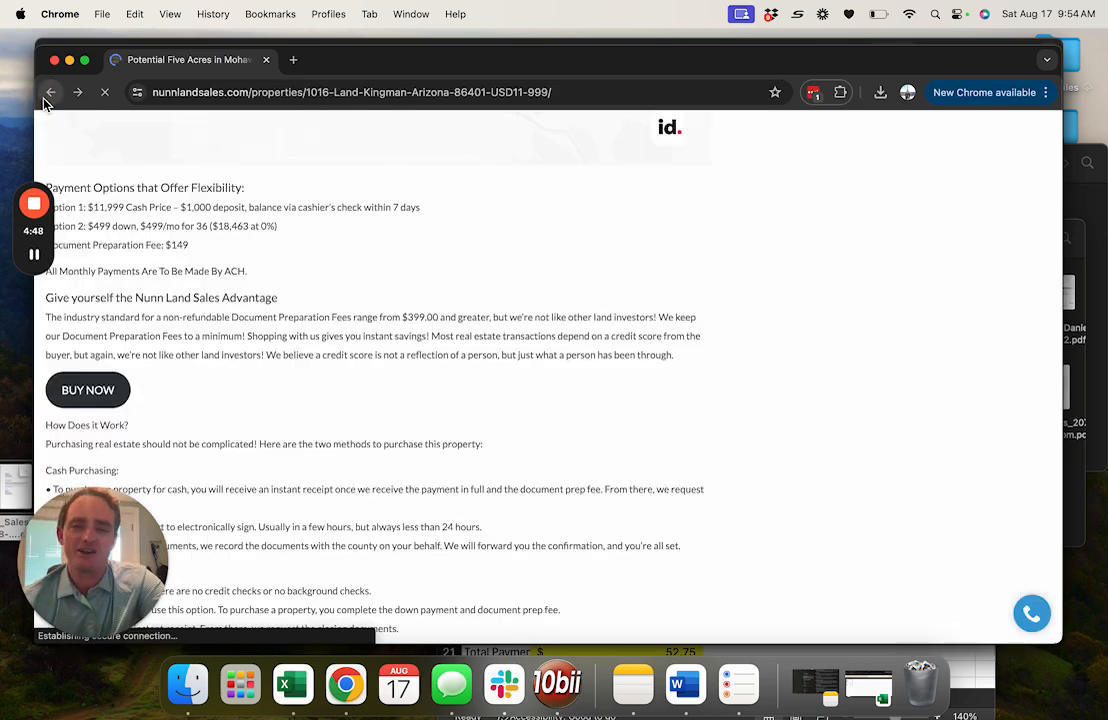